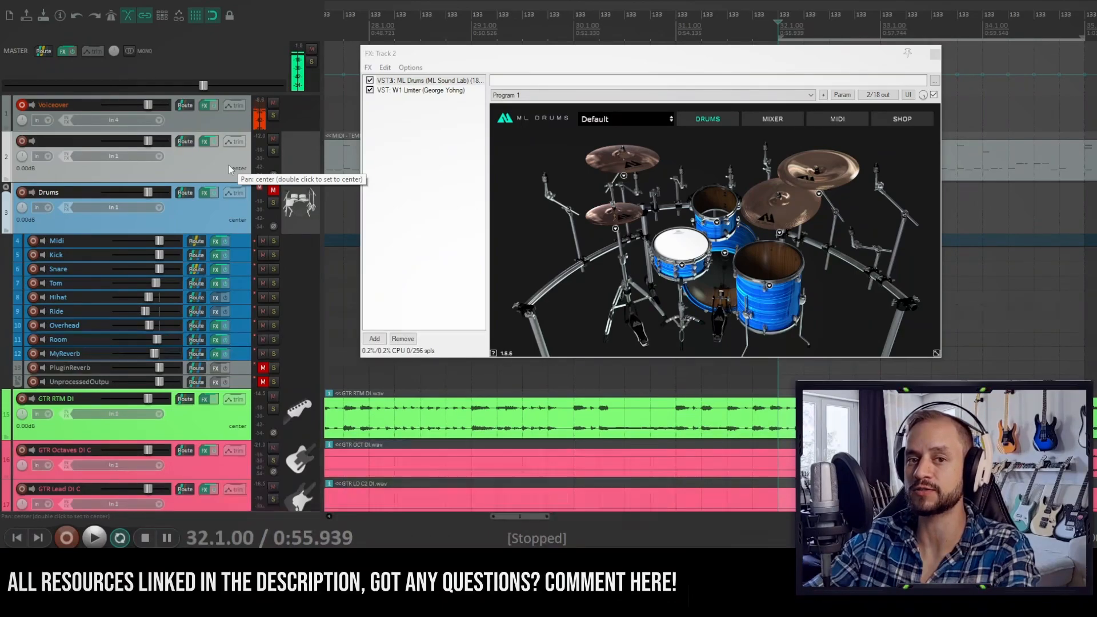
Audition the drum kit with a couple of play/stop passes.
left_click(93, 537)
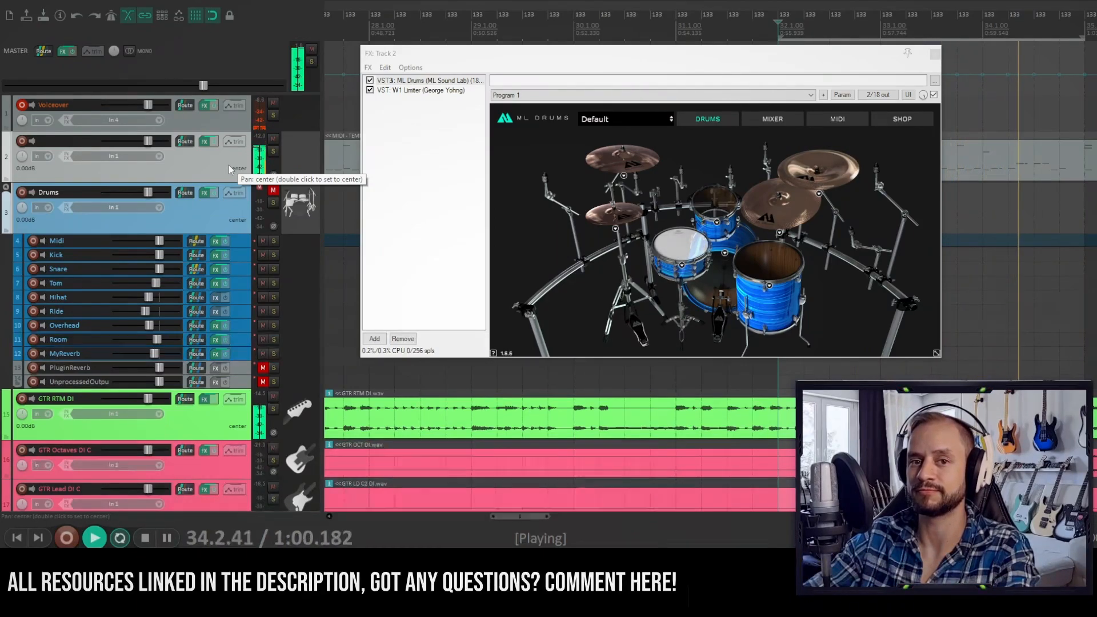
left_click(144, 536)
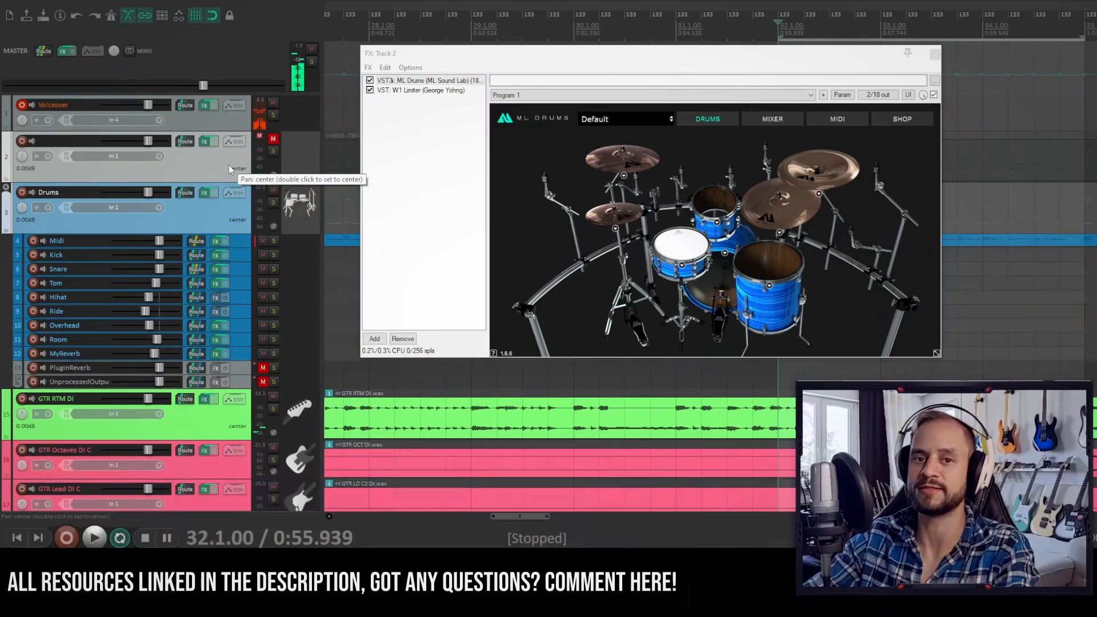
left_click(93, 537)
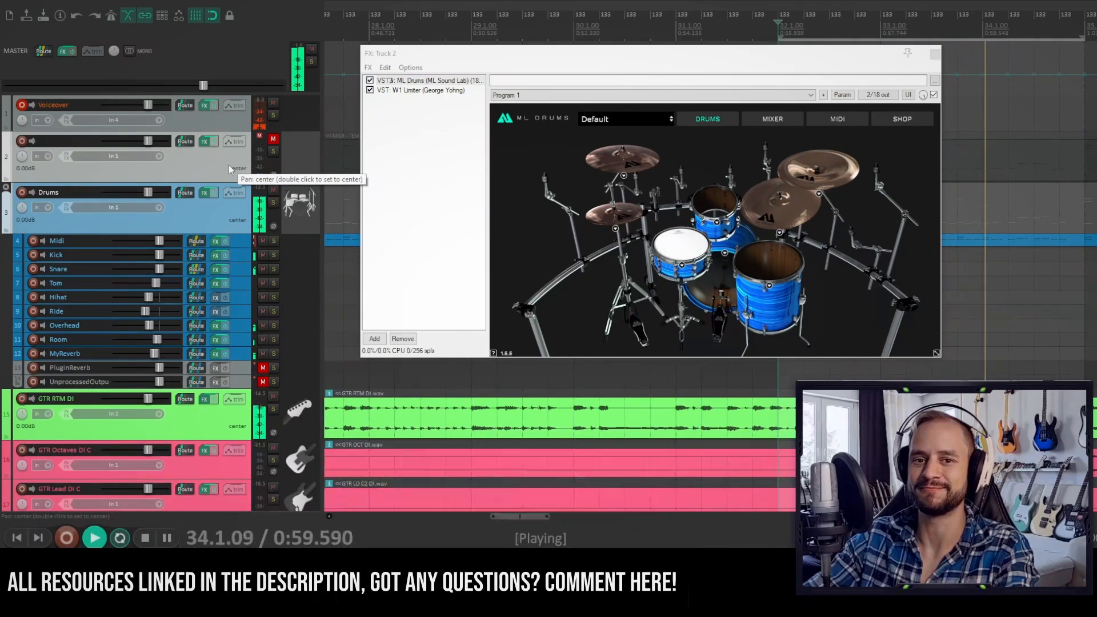
left_click(144, 537)
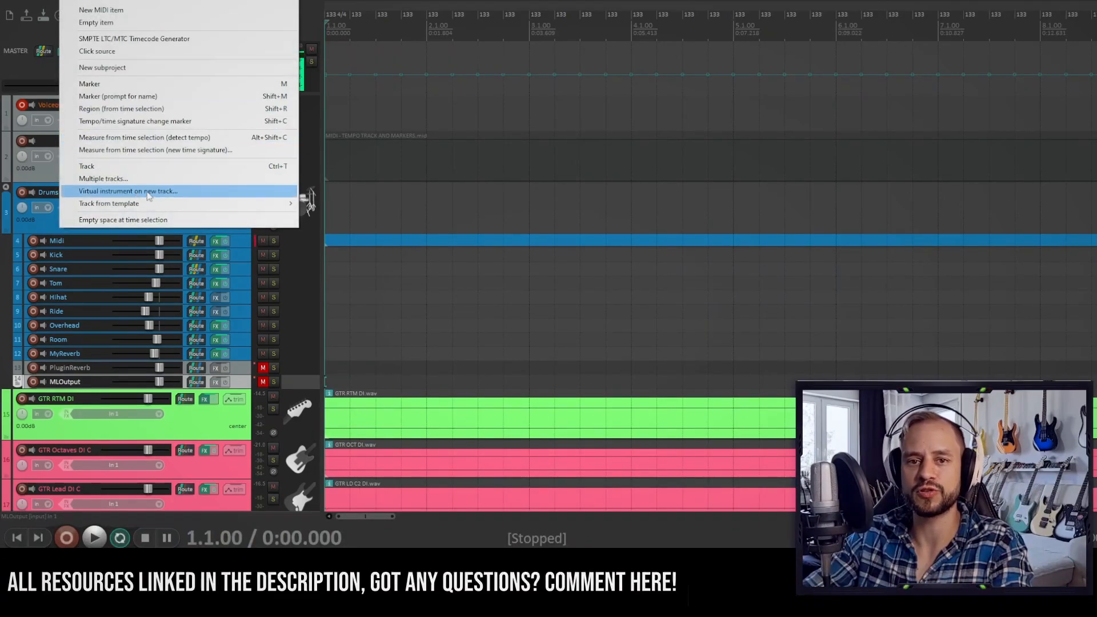
Build multichannel output routing for ML Drums (18 outputs) and close its FX window.
left_click(127, 191)
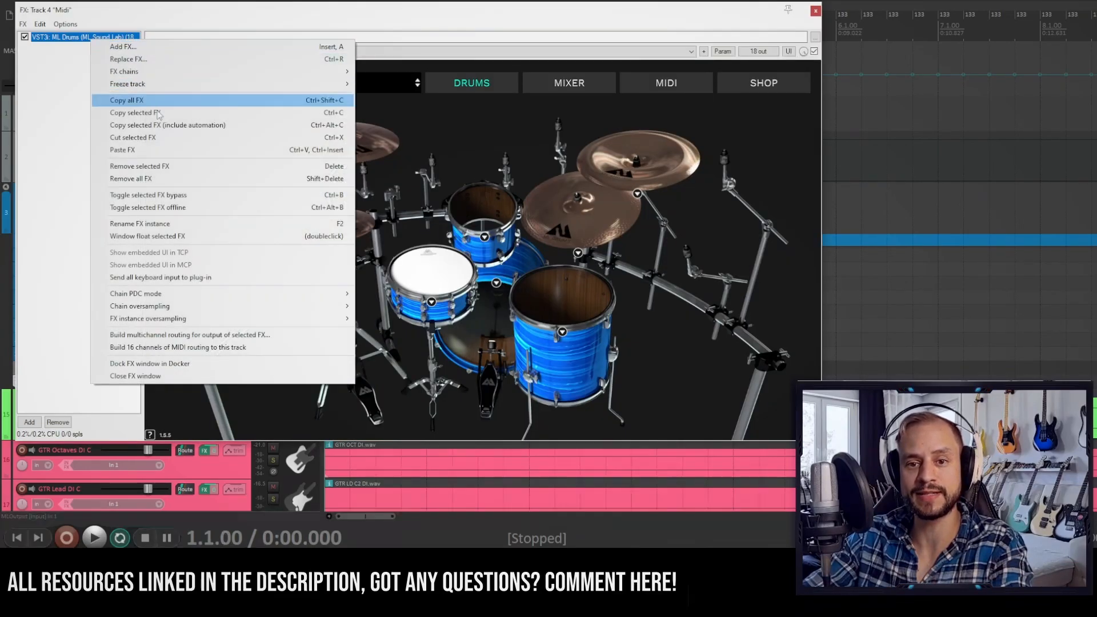
mouse_move(210, 335)
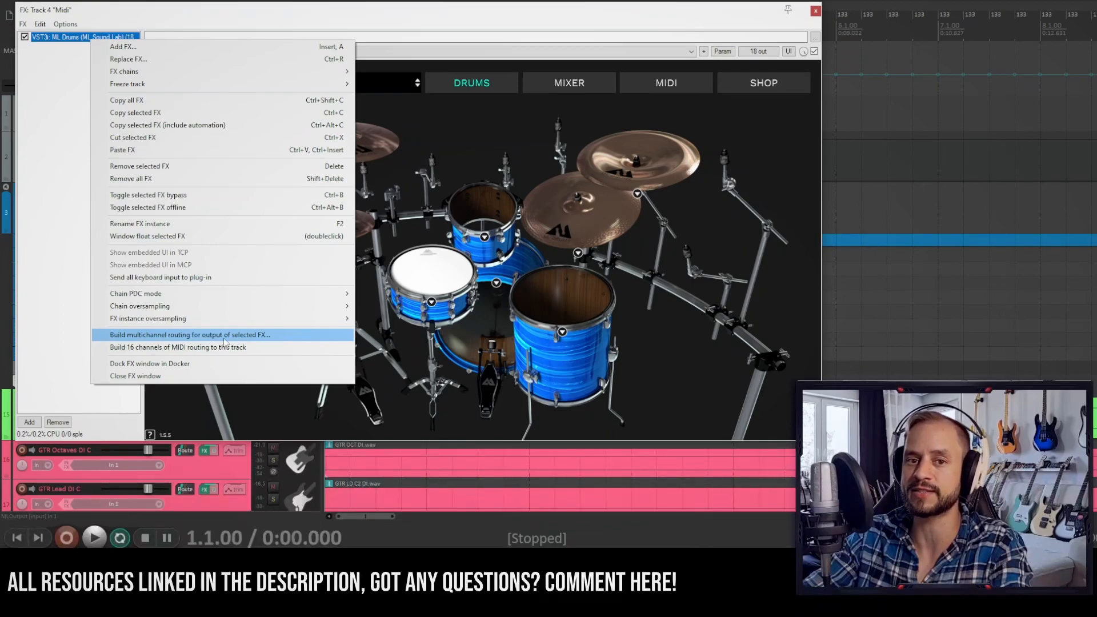
left_click(188, 335)
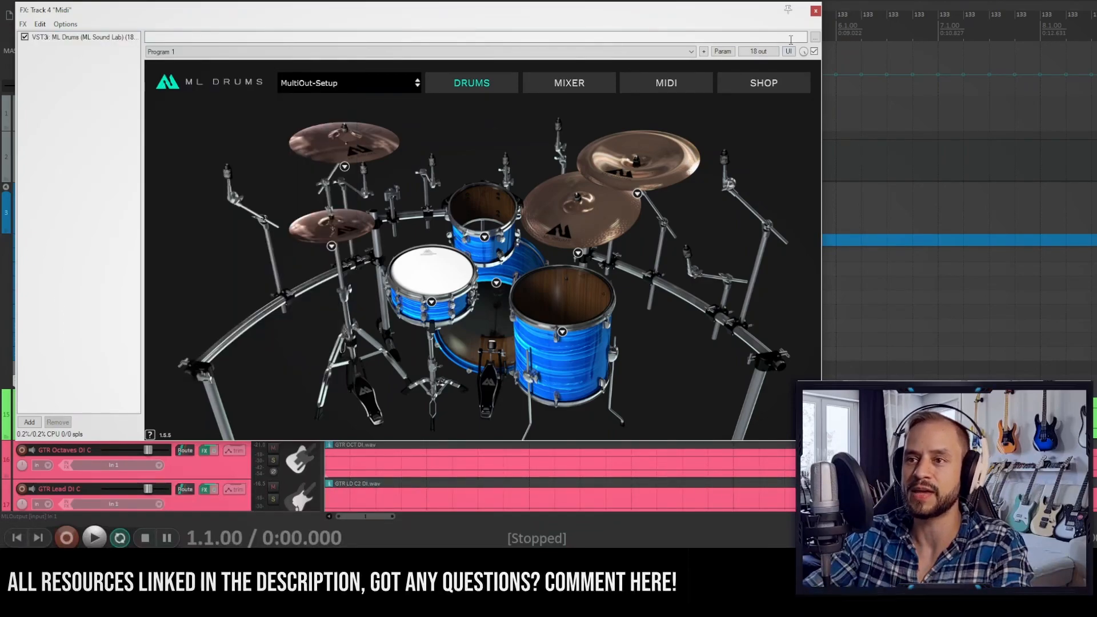
left_click(813, 11)
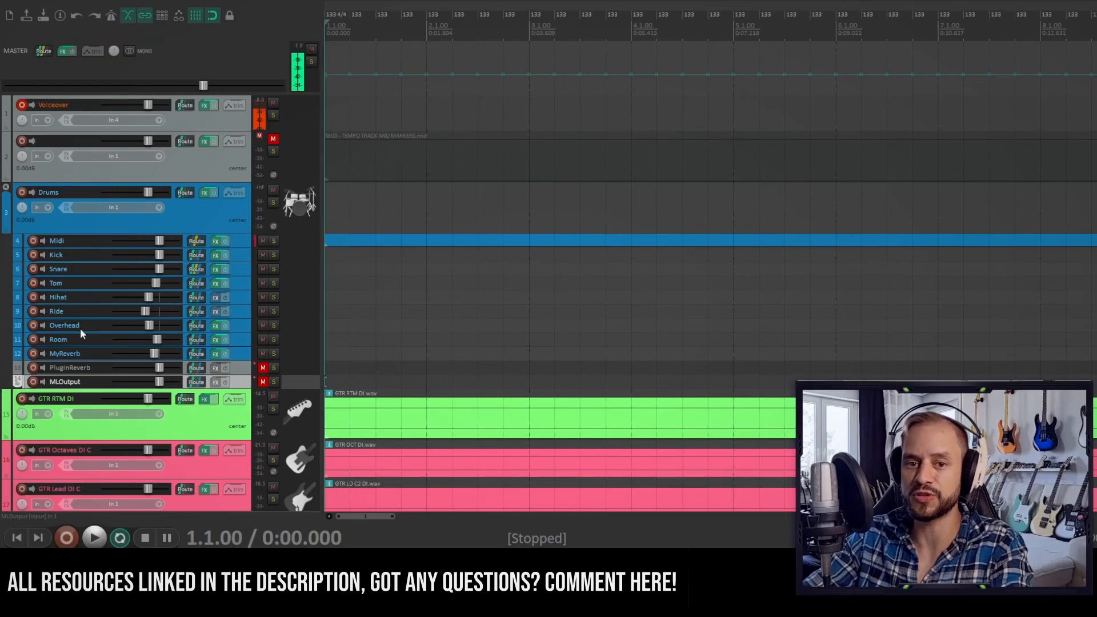
mouse_move(86, 371)
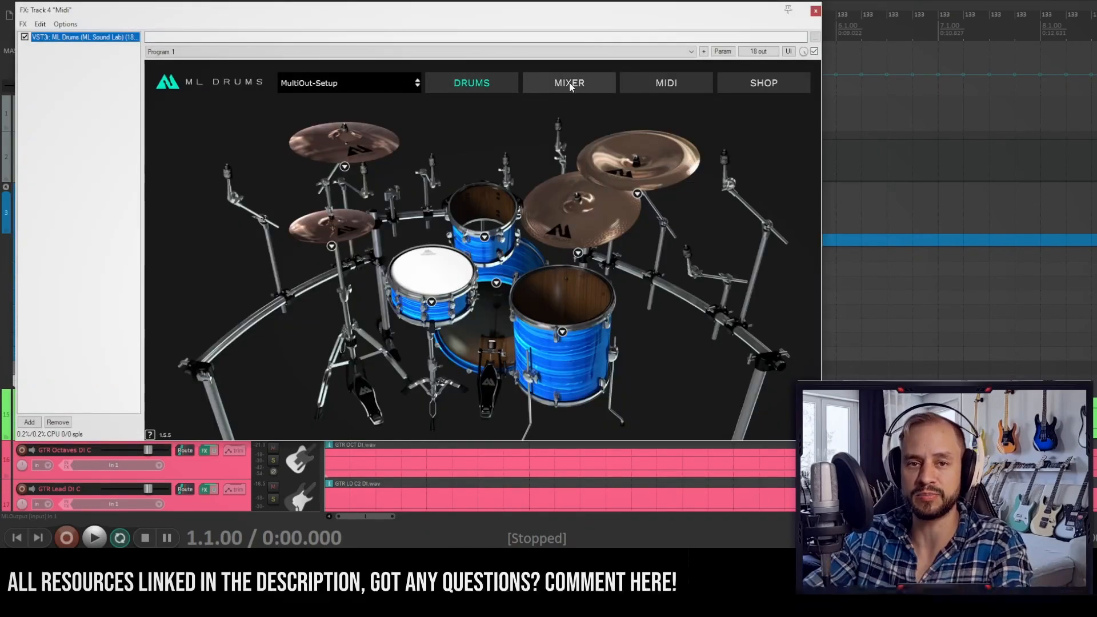
Switch ML Drums to its internal mixer page showing kick, snare, toms, hihat, ride, overheads, room and reverb.
left_click(567, 82)
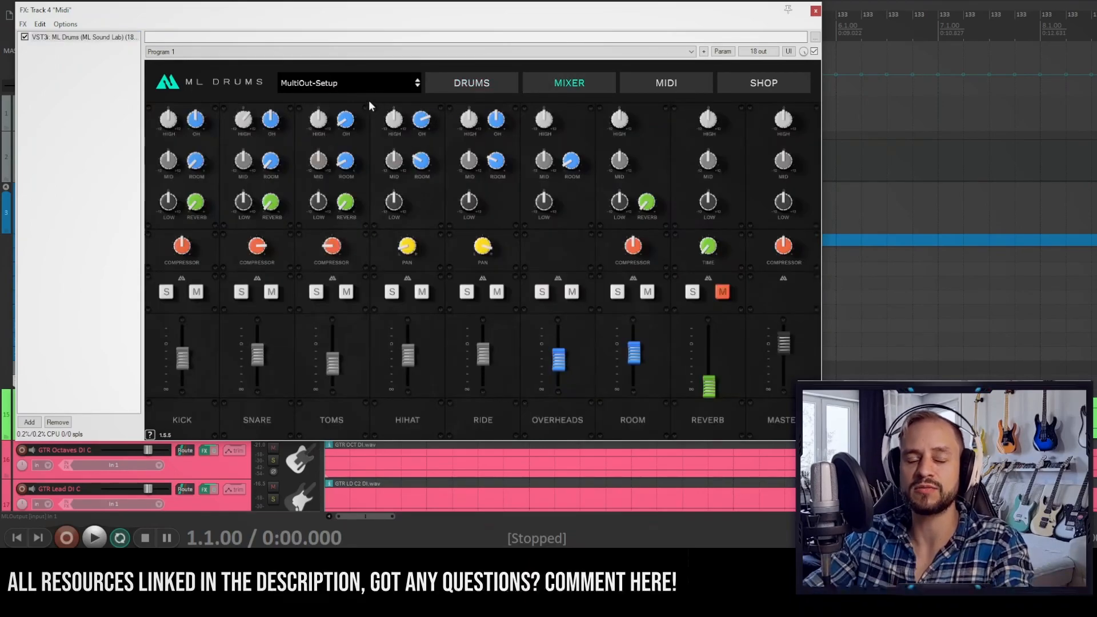
mouse_move(350, 101)
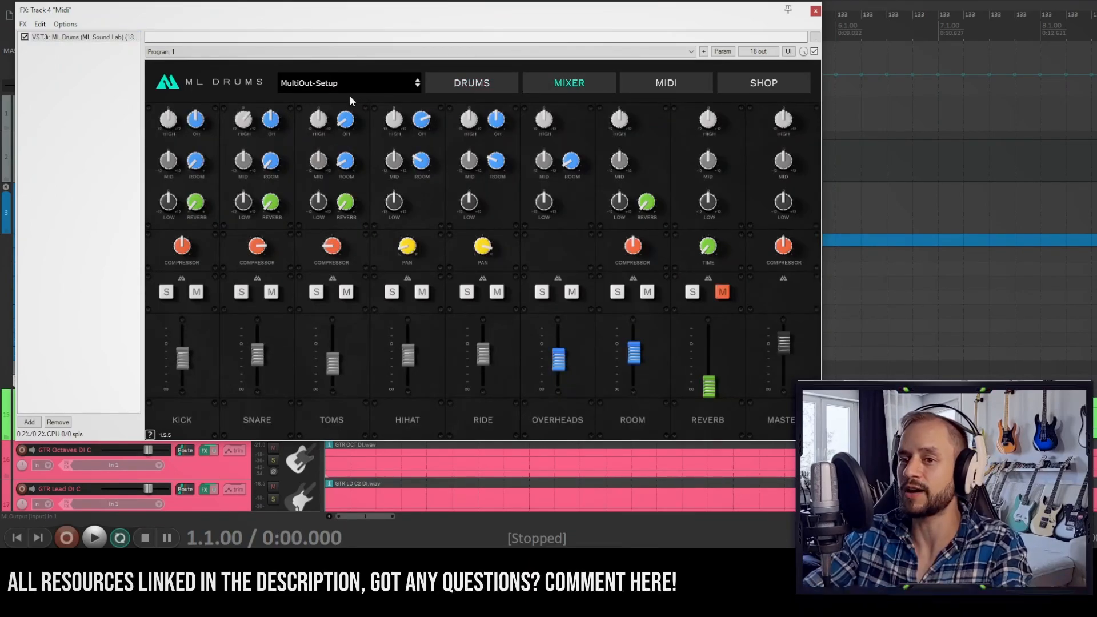
mouse_move(236, 244)
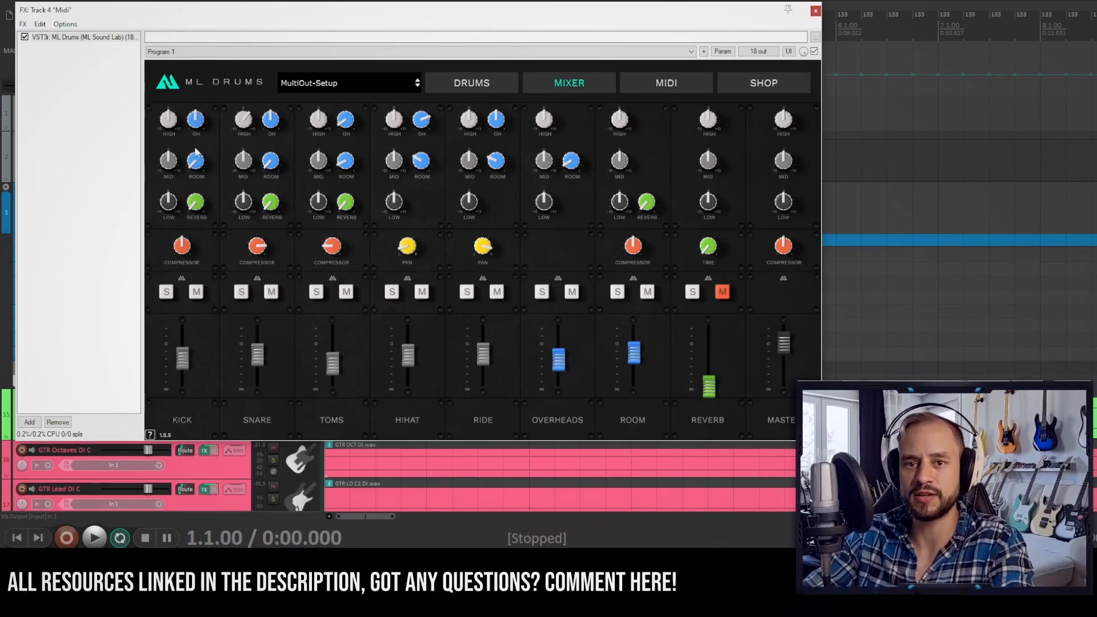
mouse_move(207, 184)
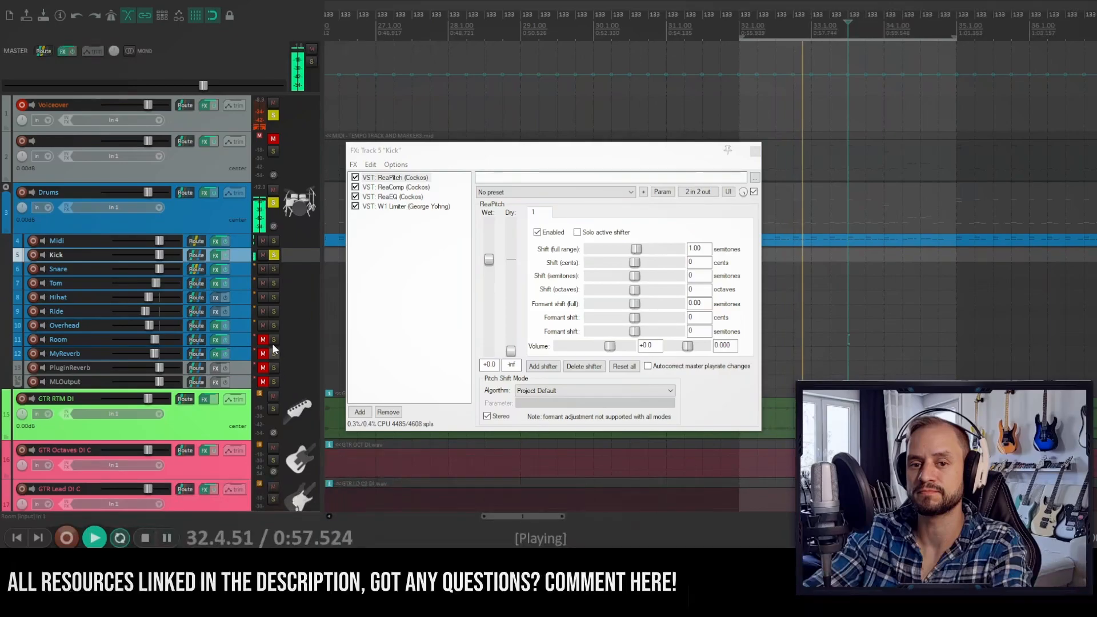
Review the Kick track's ReaComp, ReaEQ and W1 Limiter settings, then close its FX window.
left_click(144, 537)
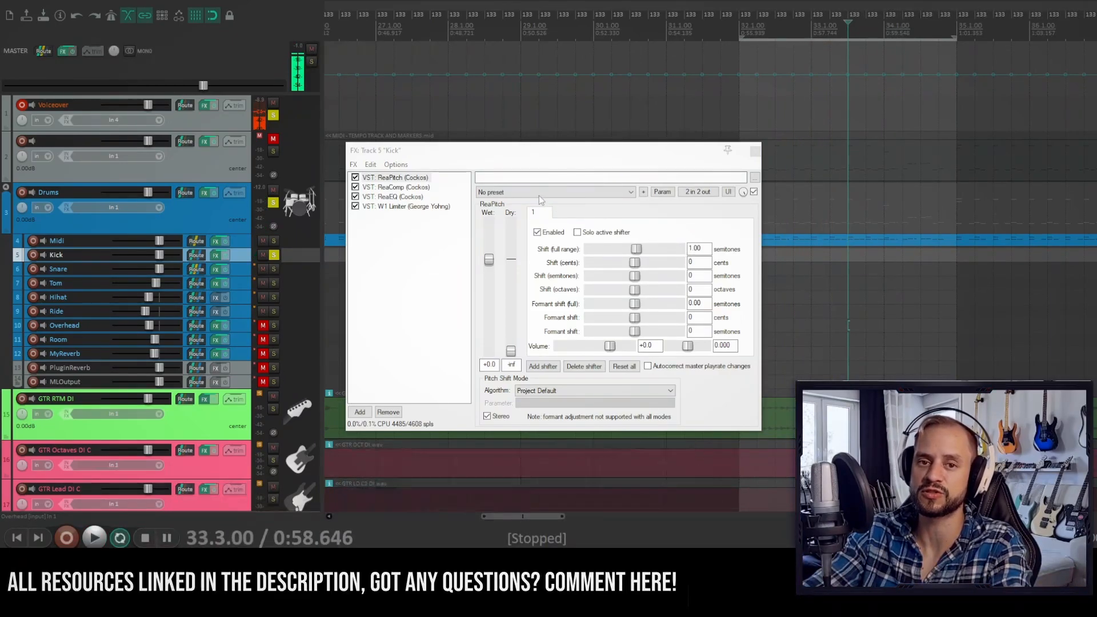
left_click(395, 186)
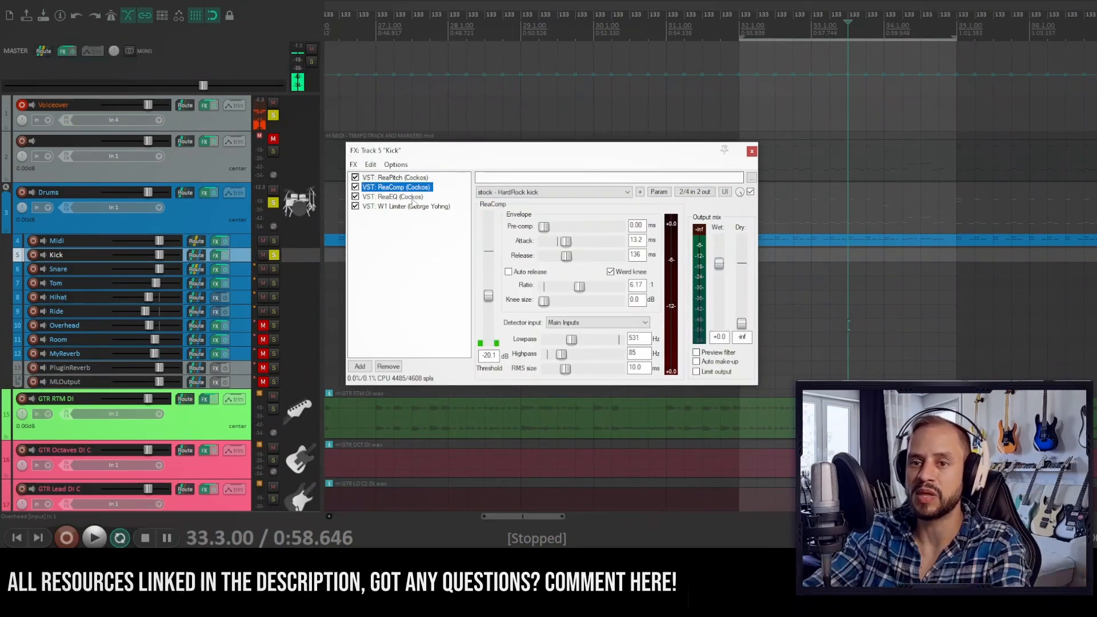
left_click(392, 196)
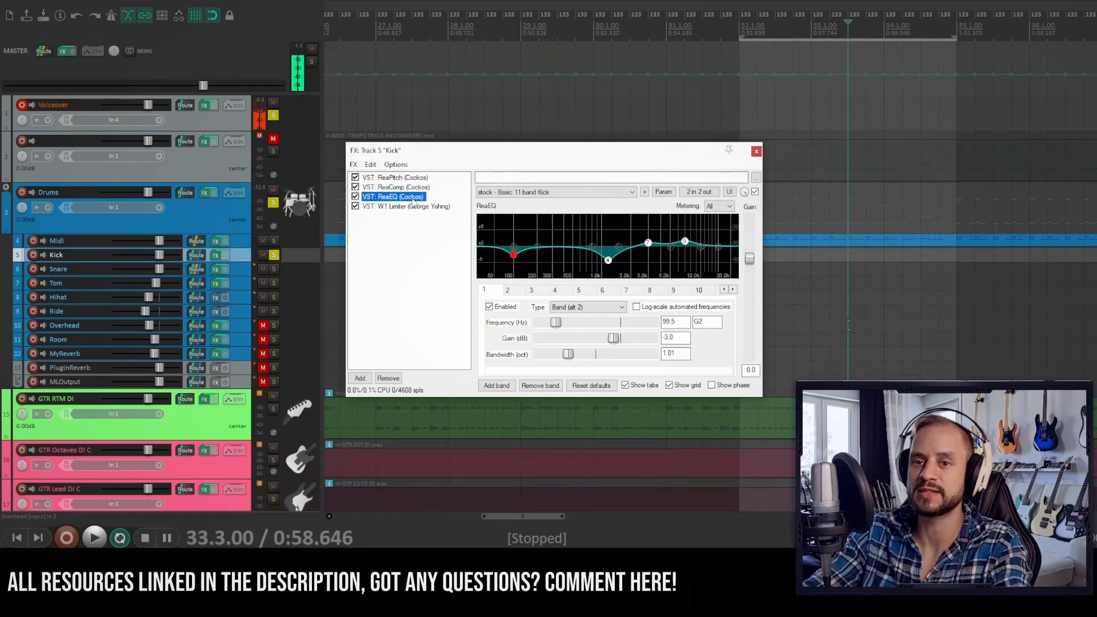
left_click(405, 206)
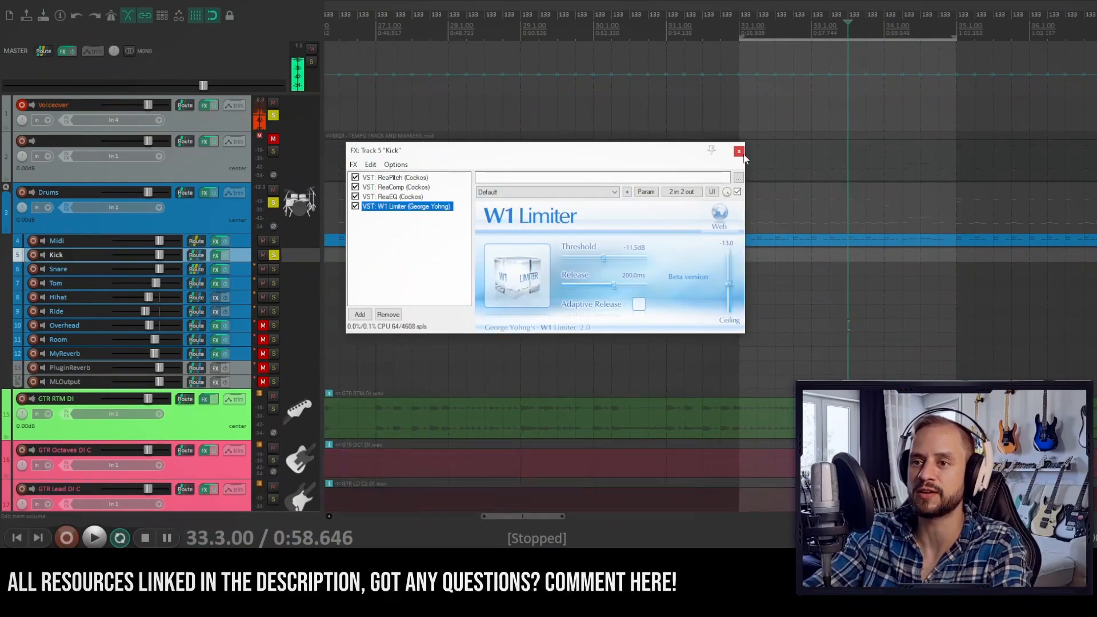
left_click(738, 151)
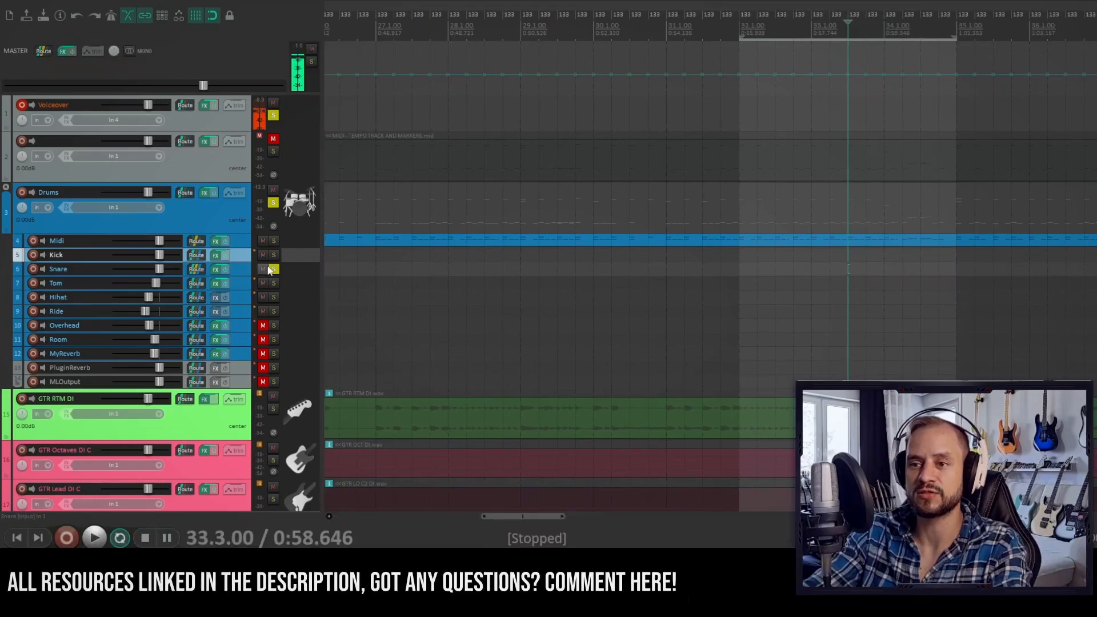
Start playback and bring up the Snare track's effects chain.
left_click(94, 537)
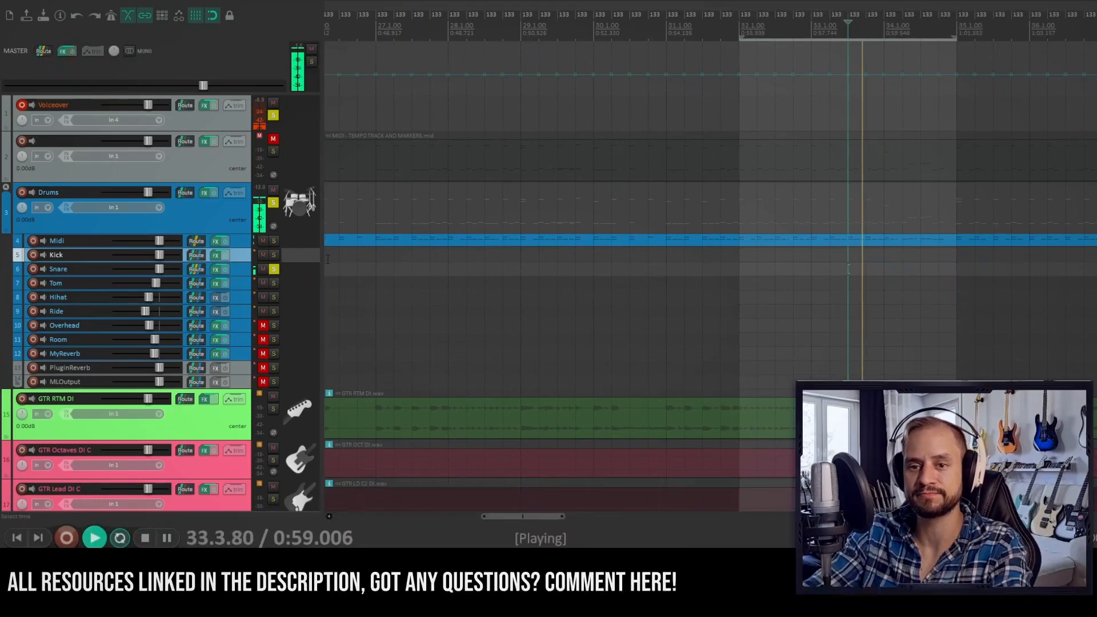
left_click(216, 269)
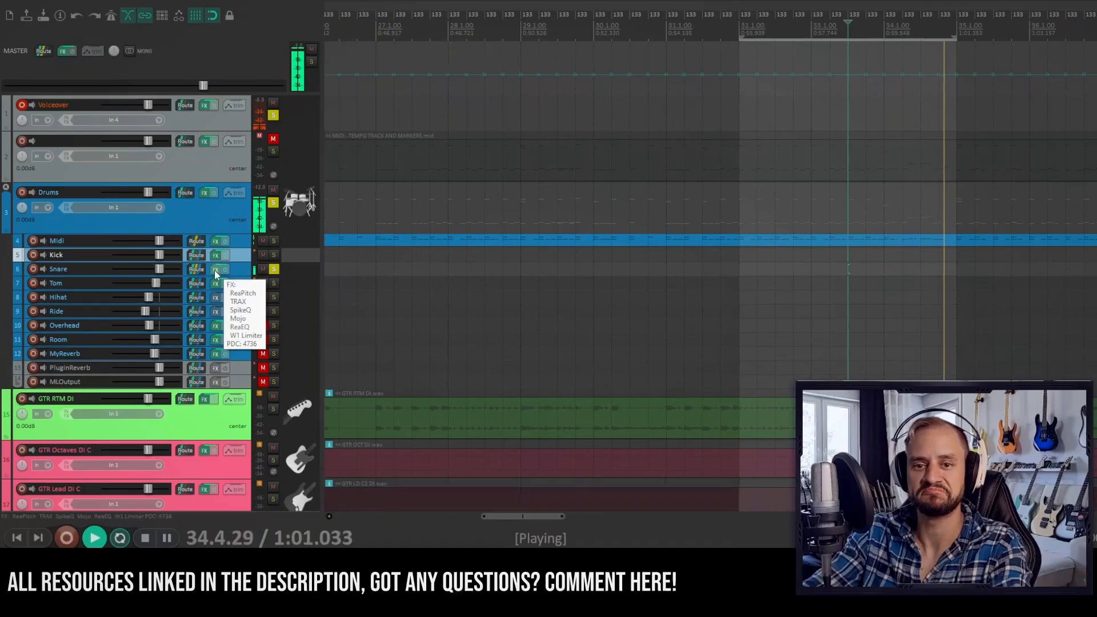
left_click(247, 334)
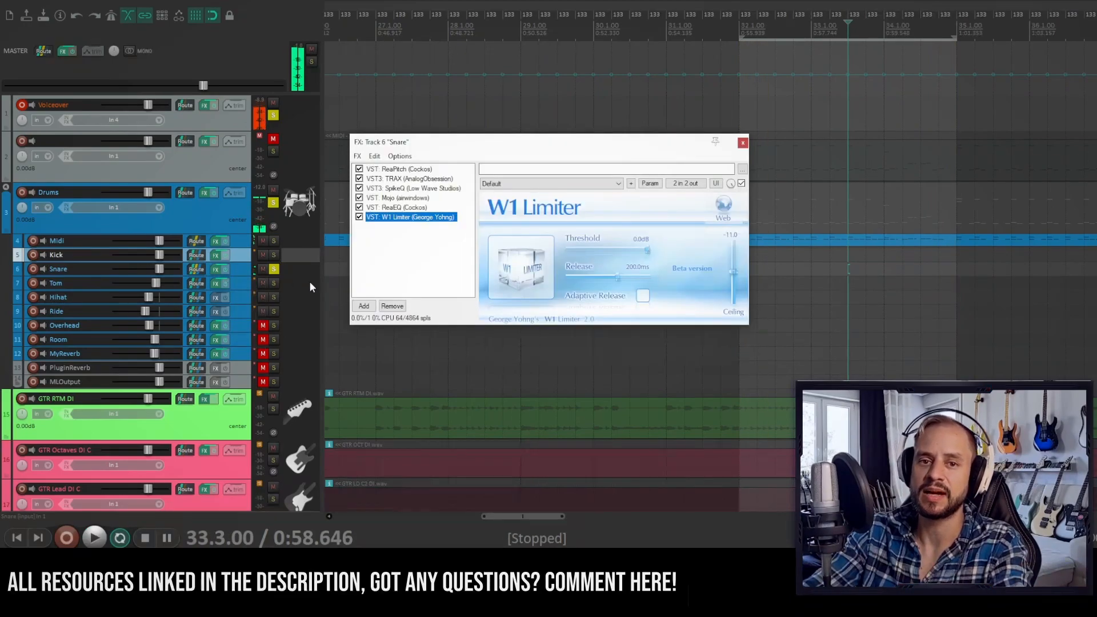
Check the Snare's ReaPitch at -50 cents, TRAX, SpikeEQ, Mojo and W1 Limiter, then close the chain.
left_click(399, 169)
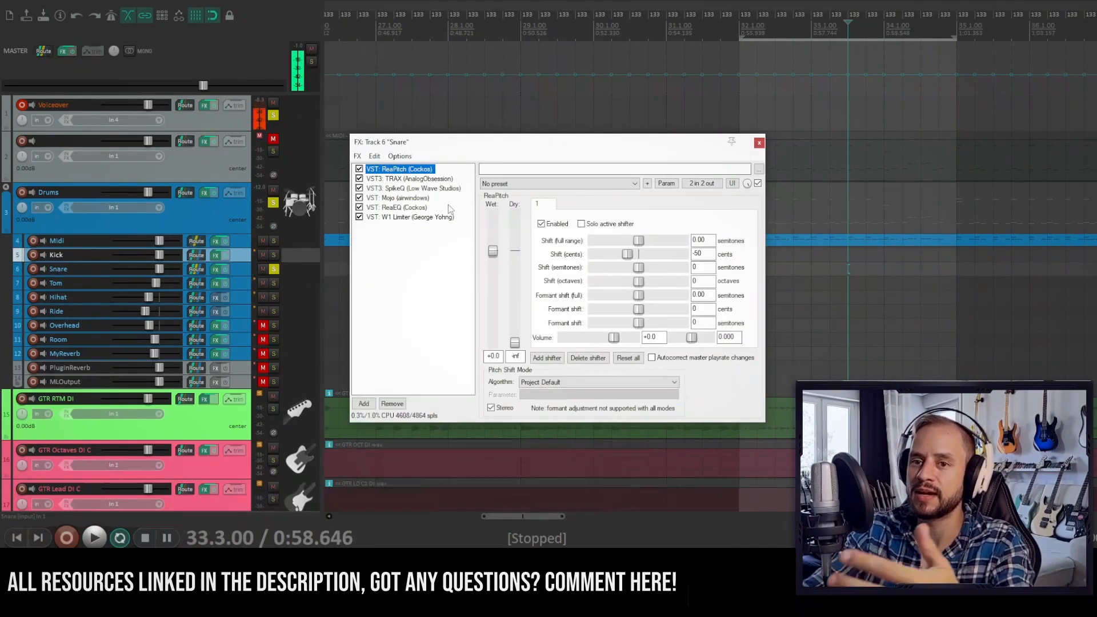
left_click(703, 253)
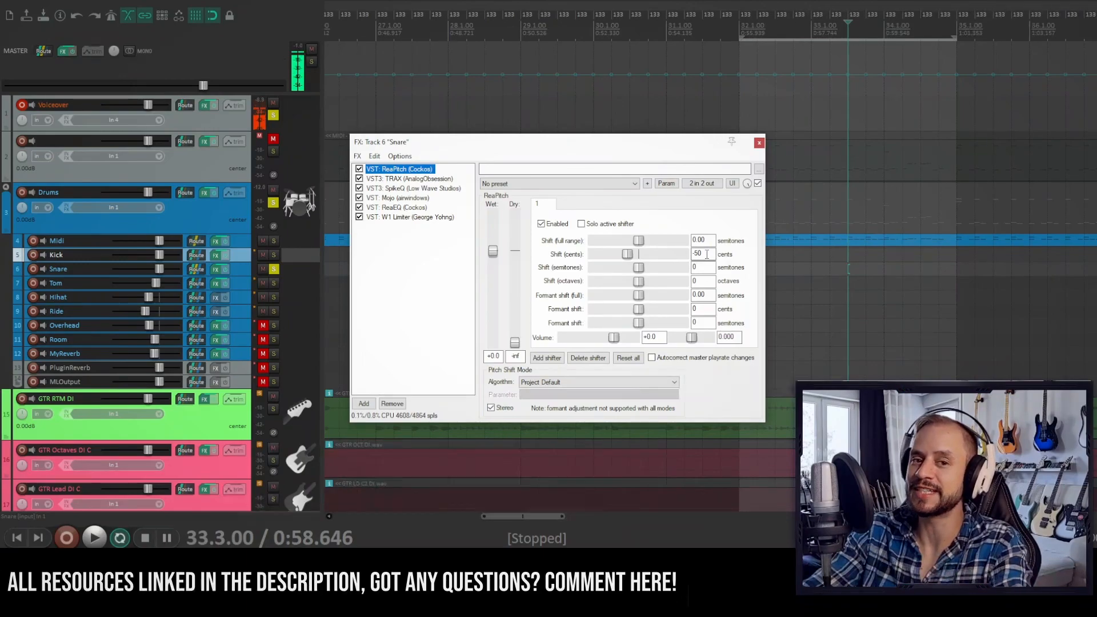
left_click(409, 178)
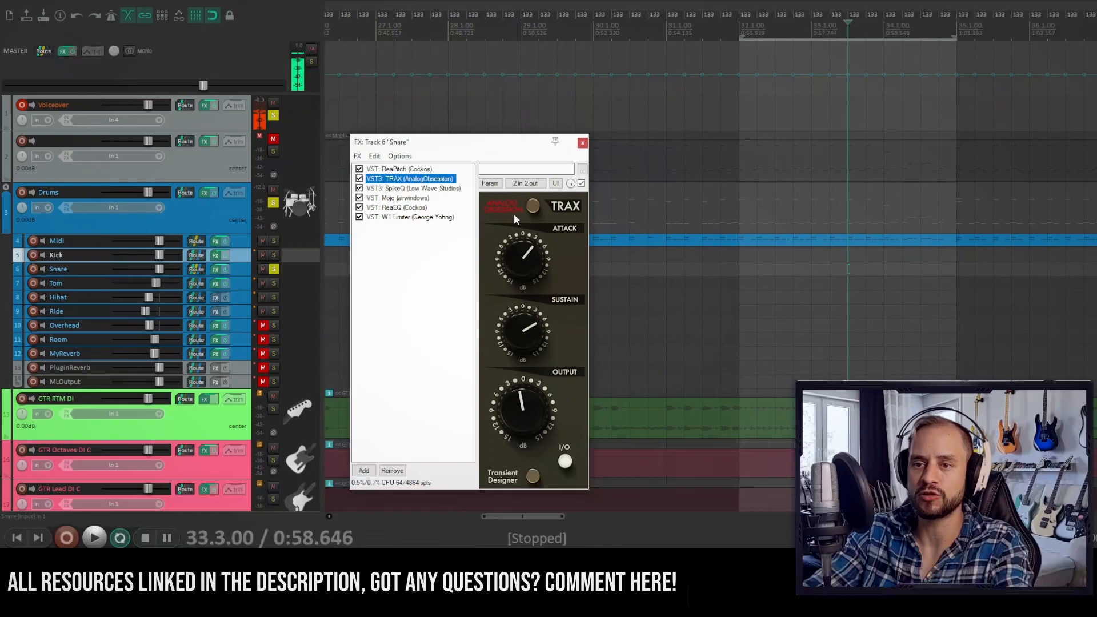
left_click(411, 189)
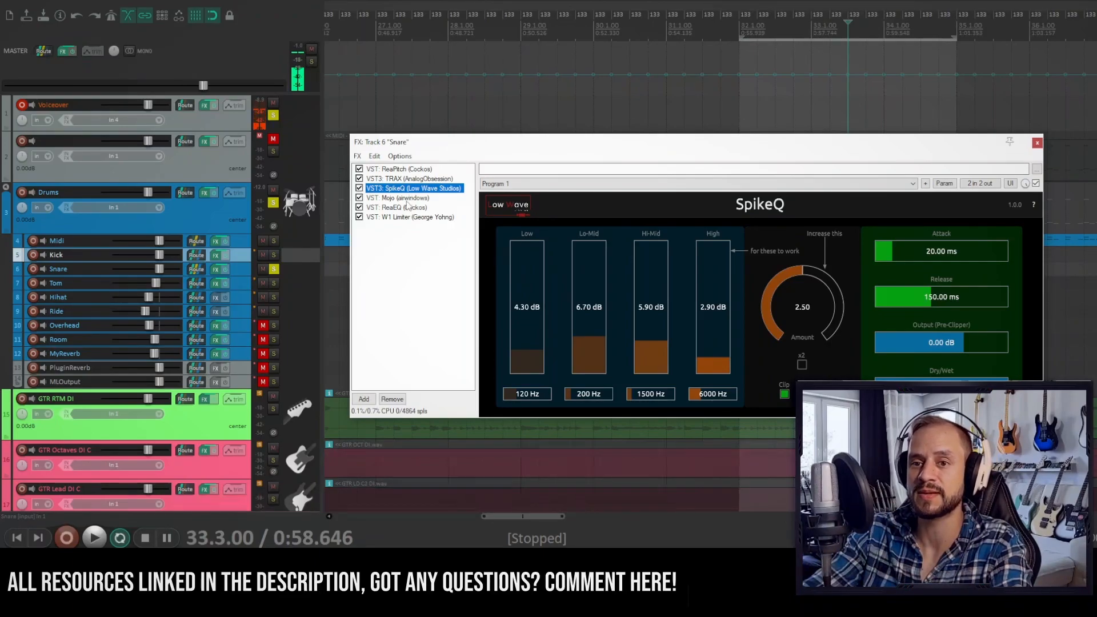
left_click(401, 197)
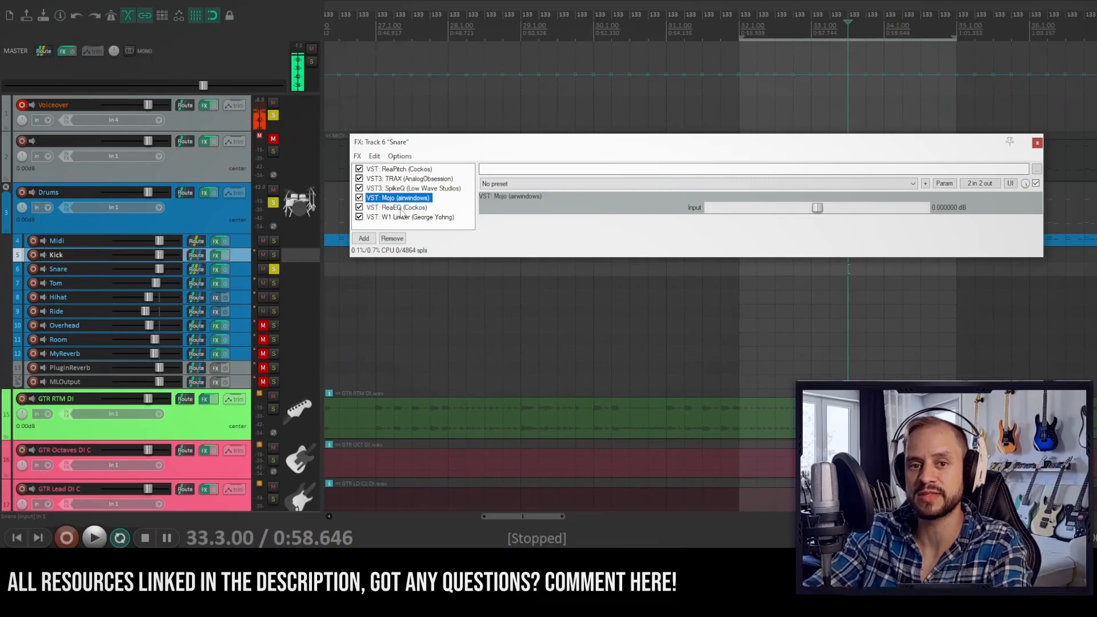
left_click(396, 207)
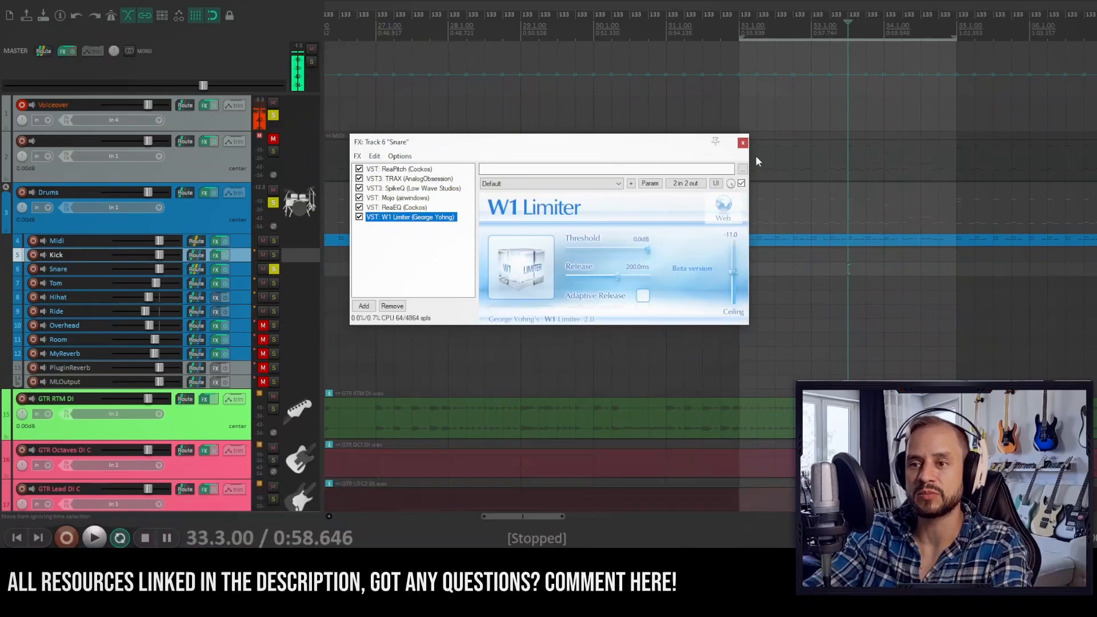
left_click(743, 142)
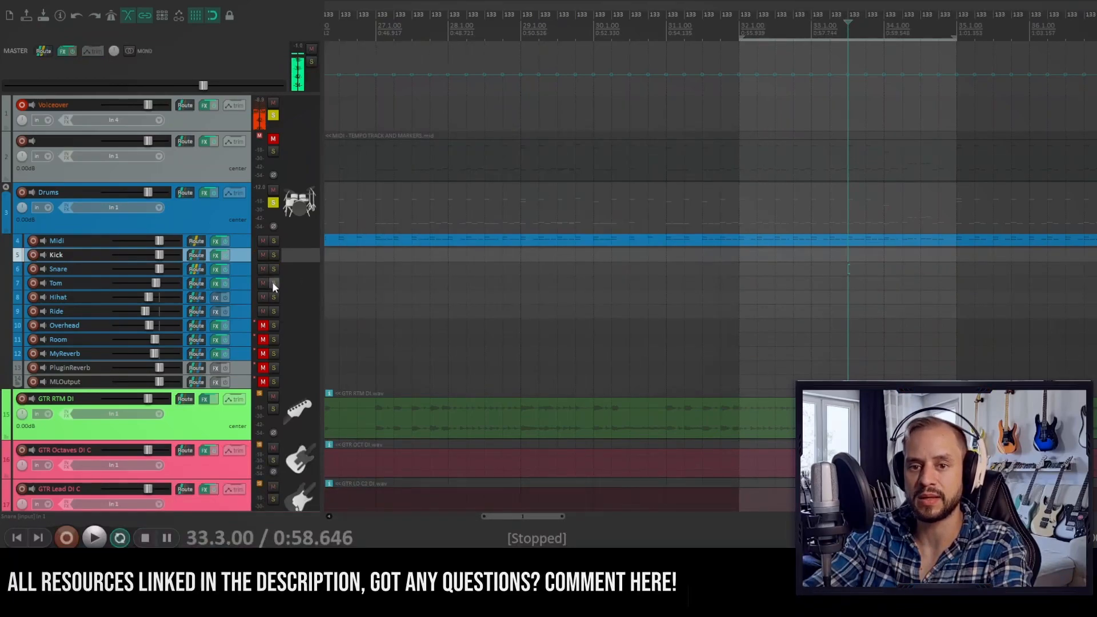
left_click(216, 282)
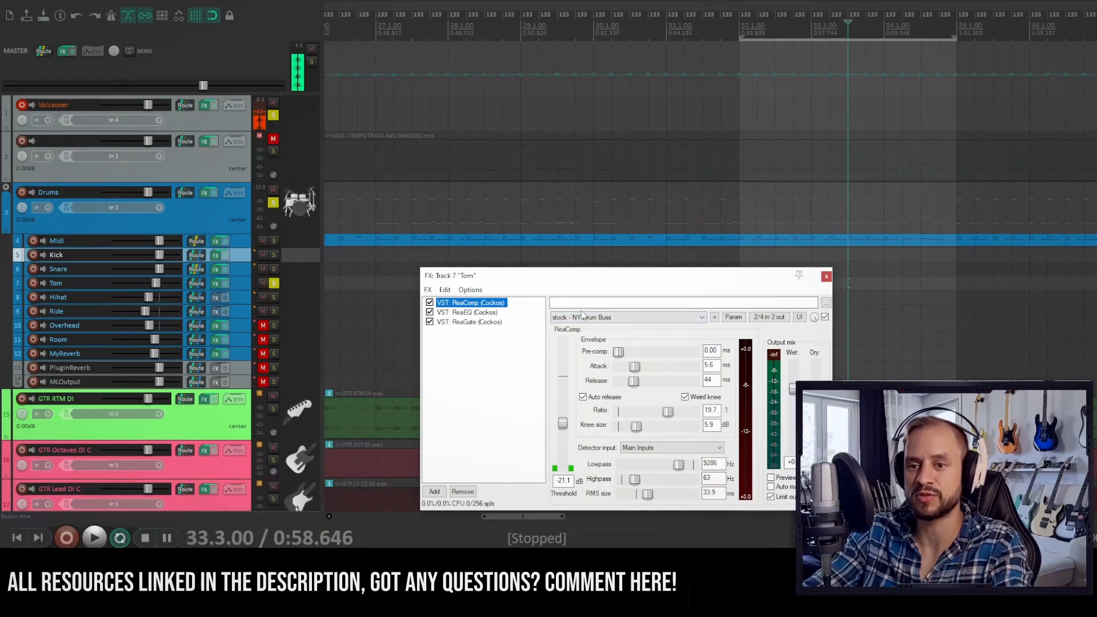
left_click(465, 310)
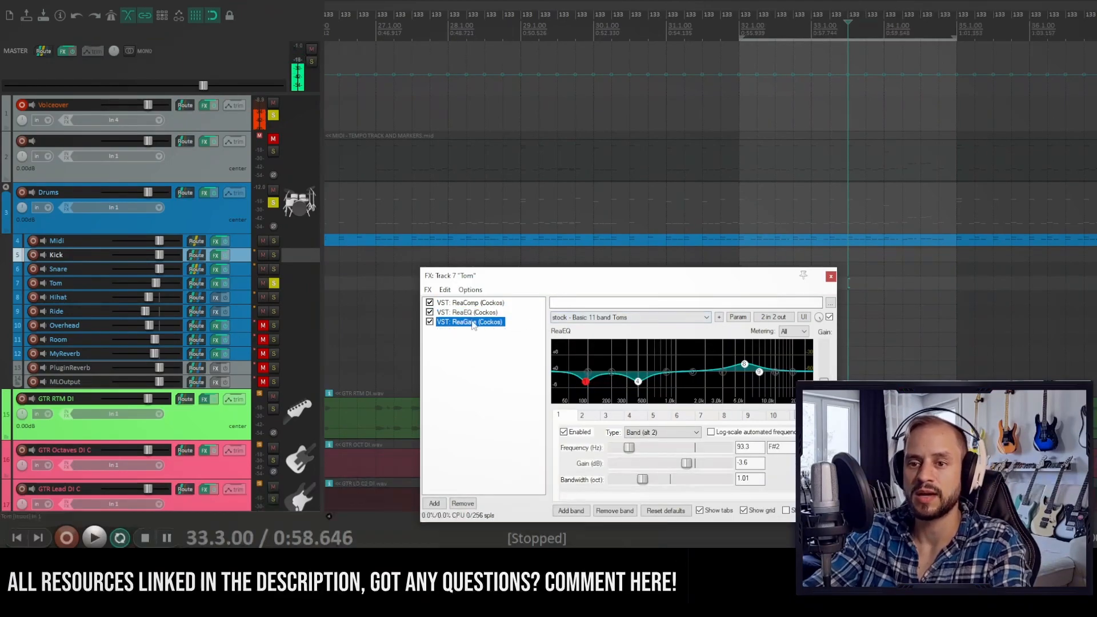
left_click(468, 322)
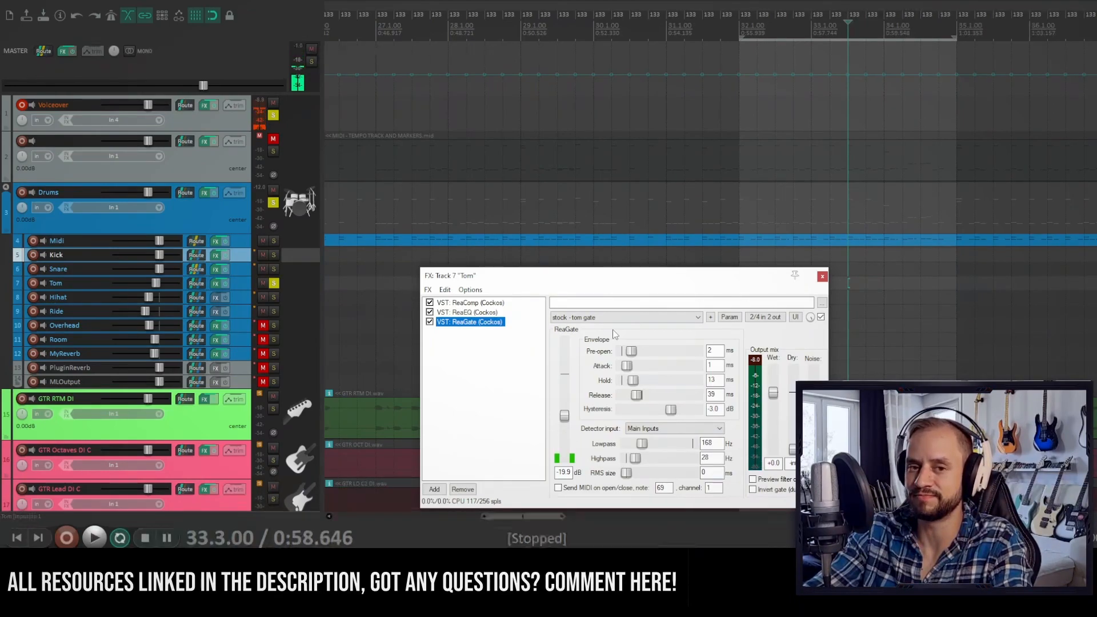
left_click(93, 537)
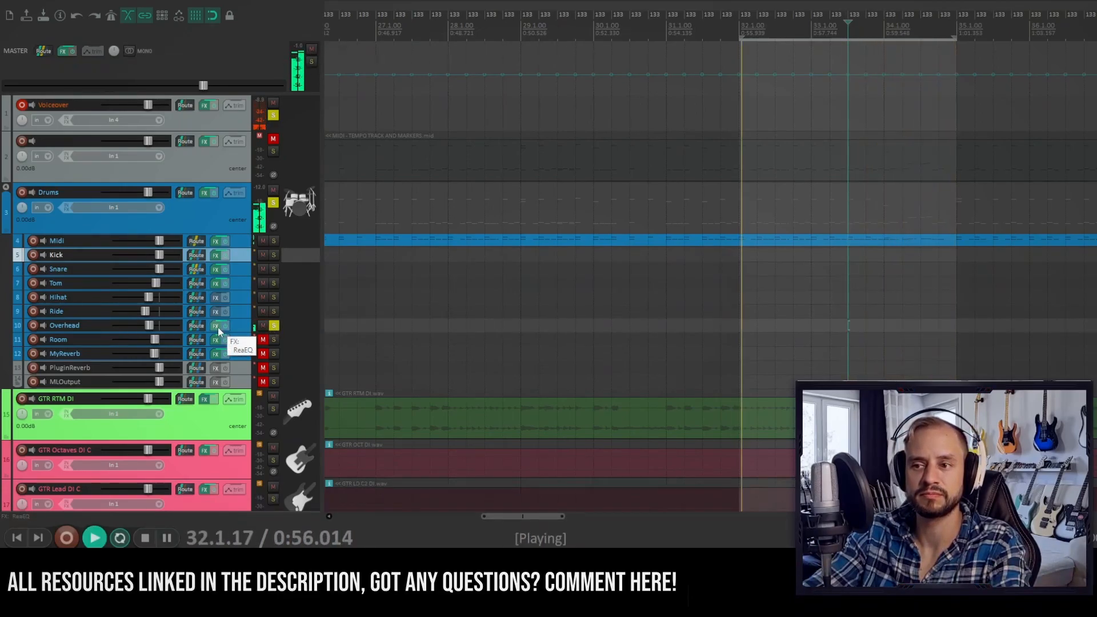
left_click(216, 325)
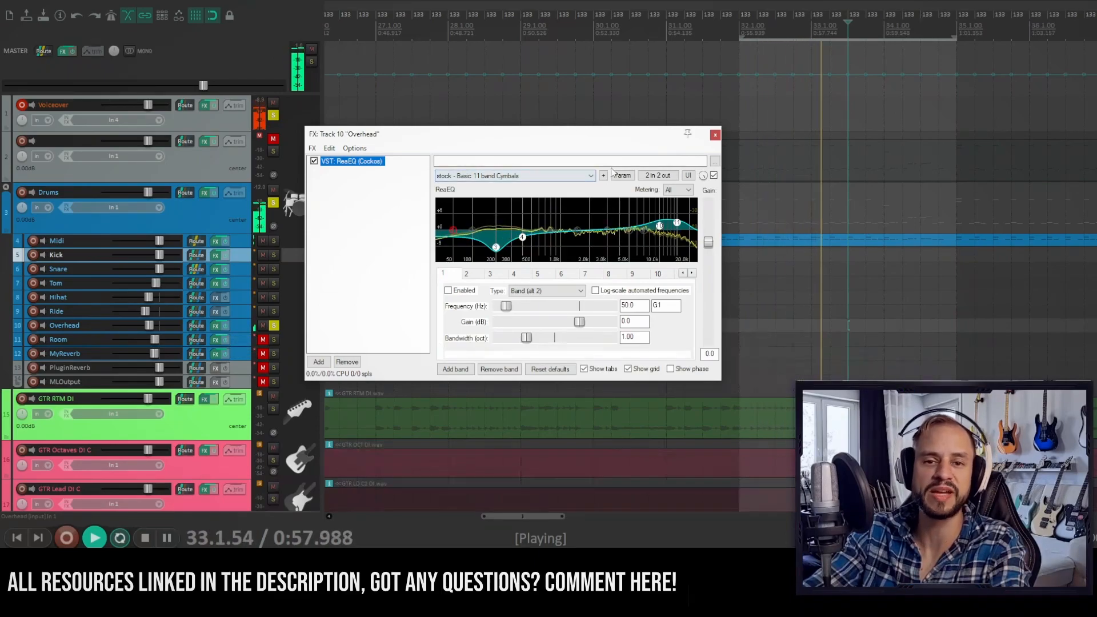
left_click(715, 134)
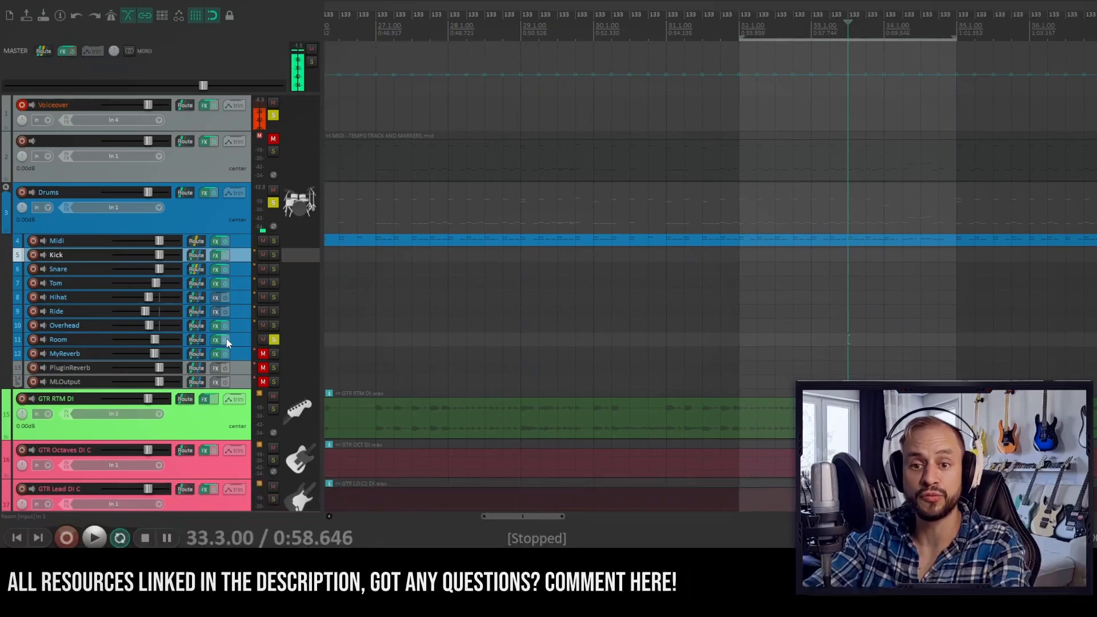
left_click(216, 339)
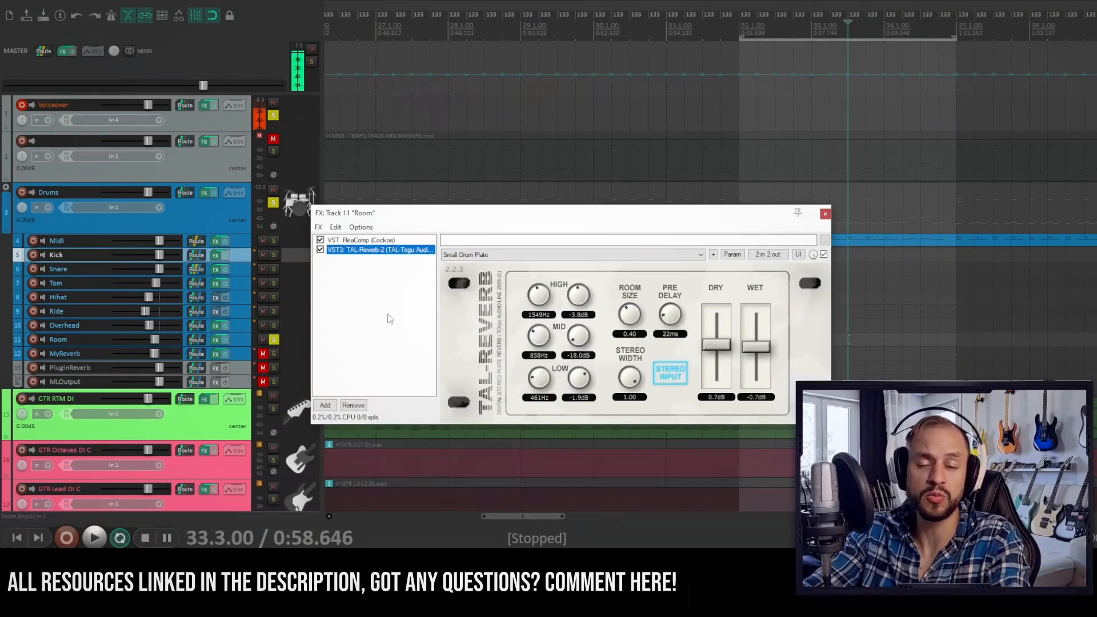
mouse_move(650, 334)
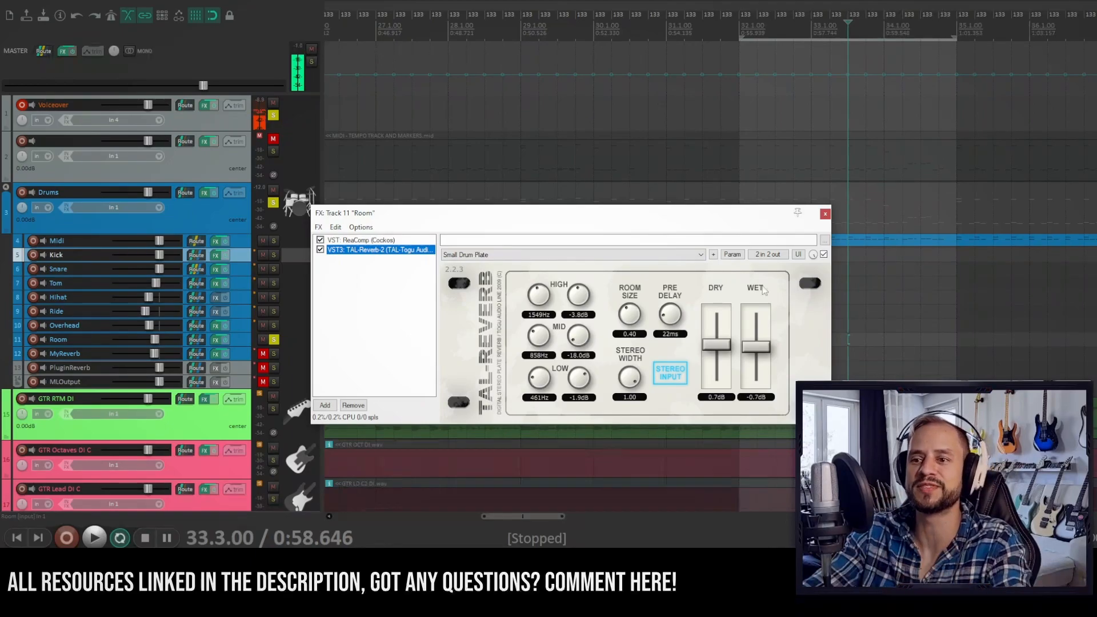
left_click(824, 213)
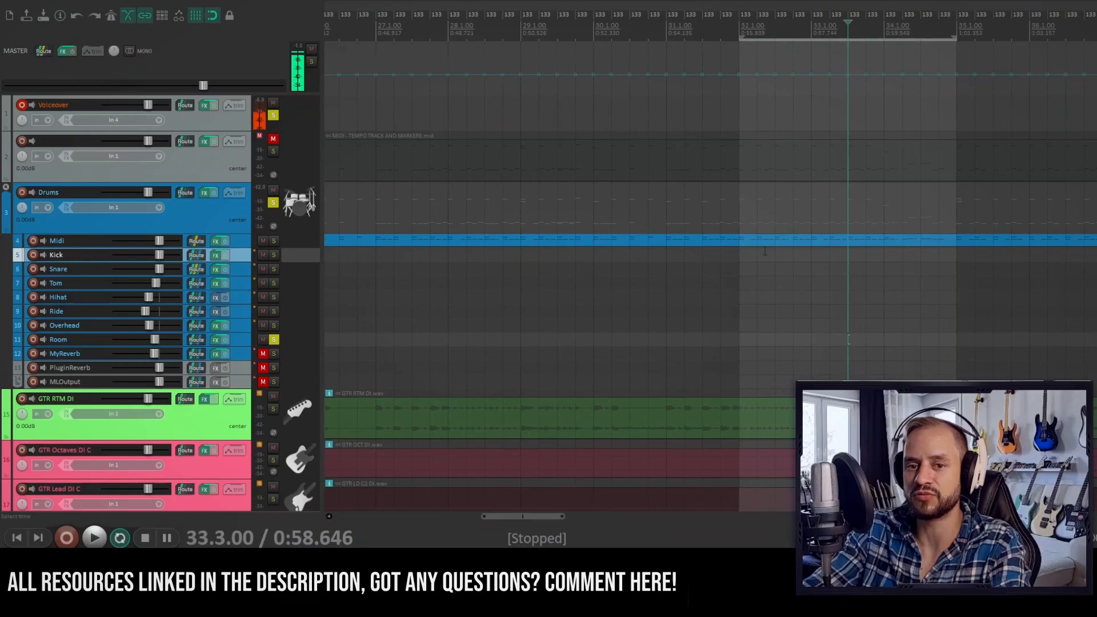
left_click(92, 536)
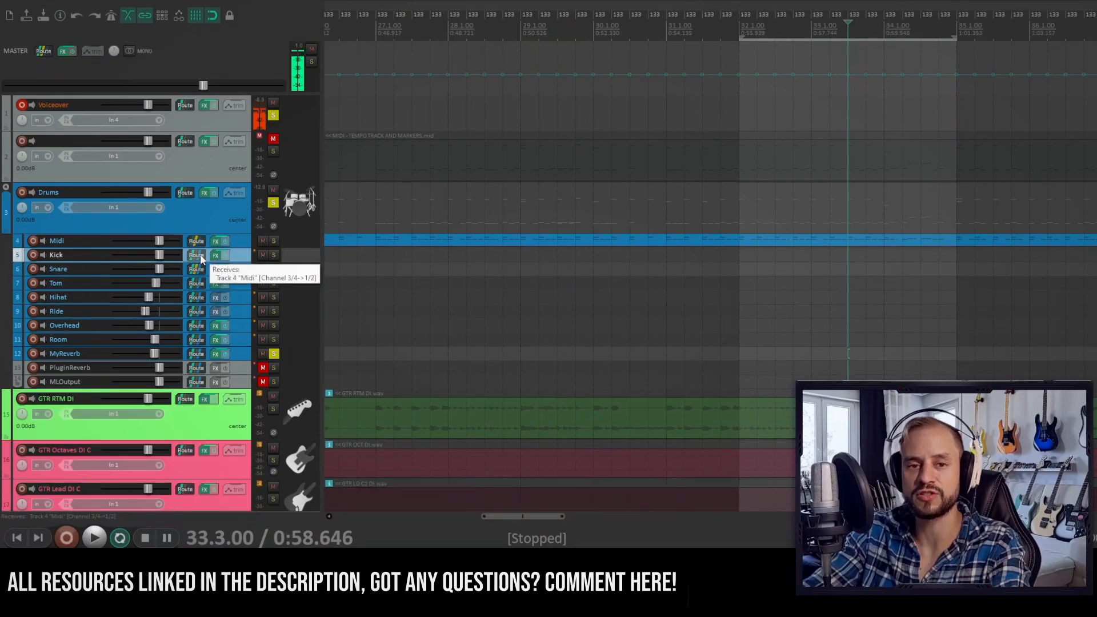
mouse_move(286, 366)
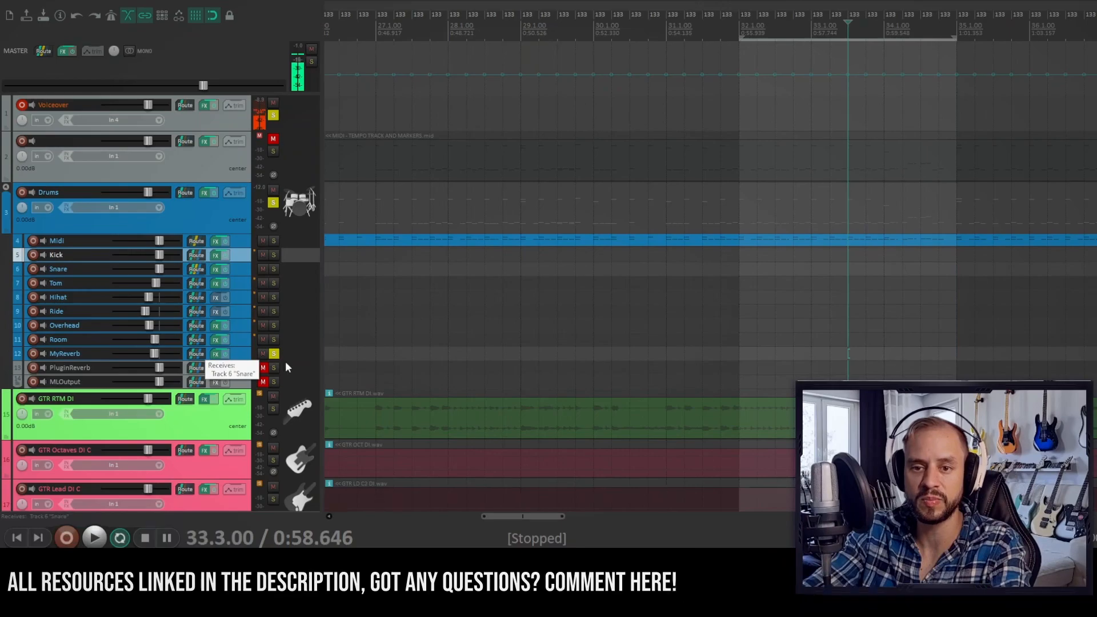
View MyReverb's ReaComp, TAL-Reverb-2 Mid Plate and ReaEQ, then close the chain.
left_click(216, 353)
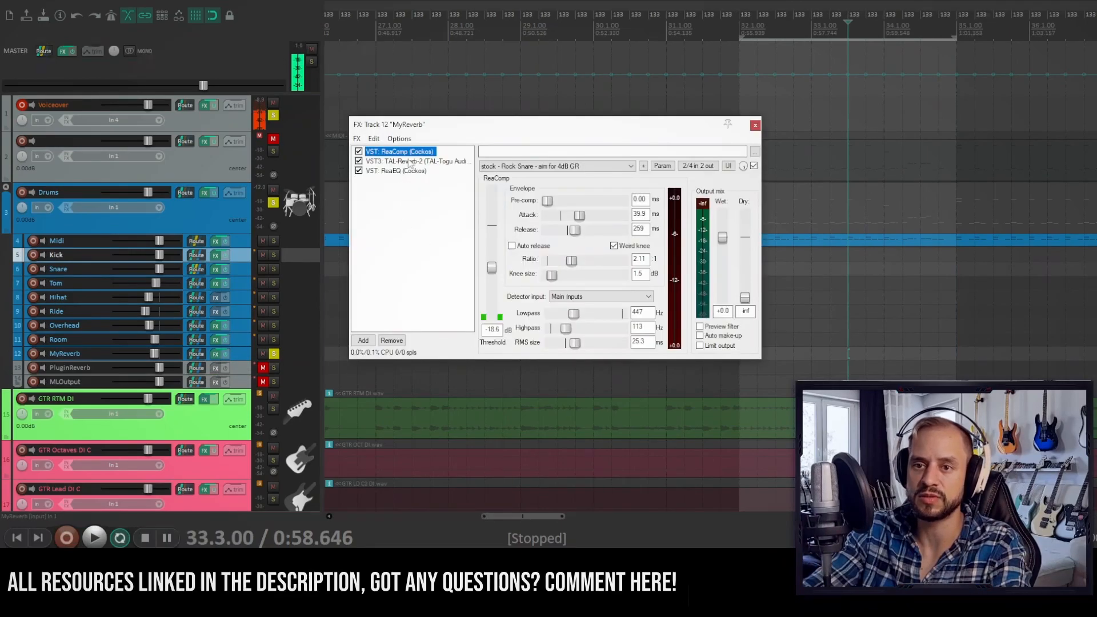
left_click(416, 161)
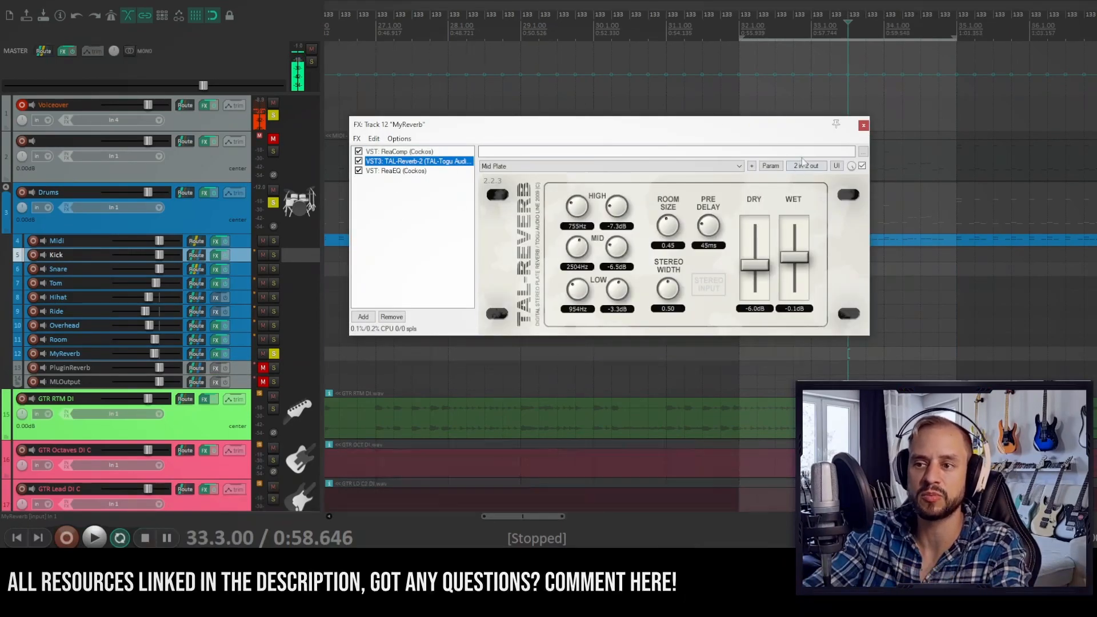
left_click(863, 126)
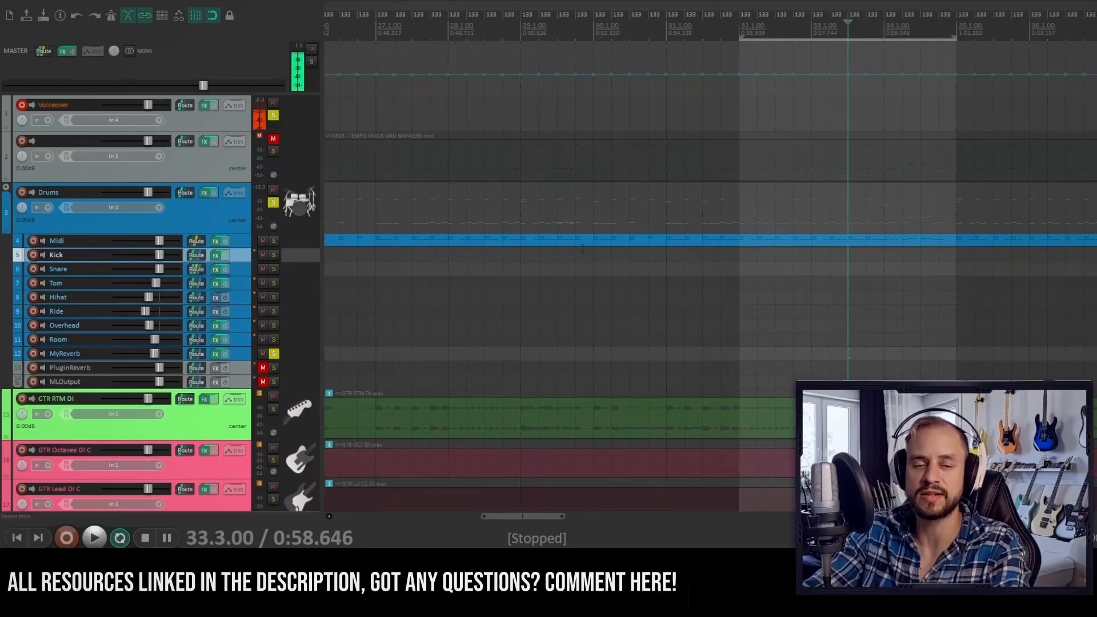
Start playback and bring up the Drums folder's bus effects chain.
left_click(94, 537)
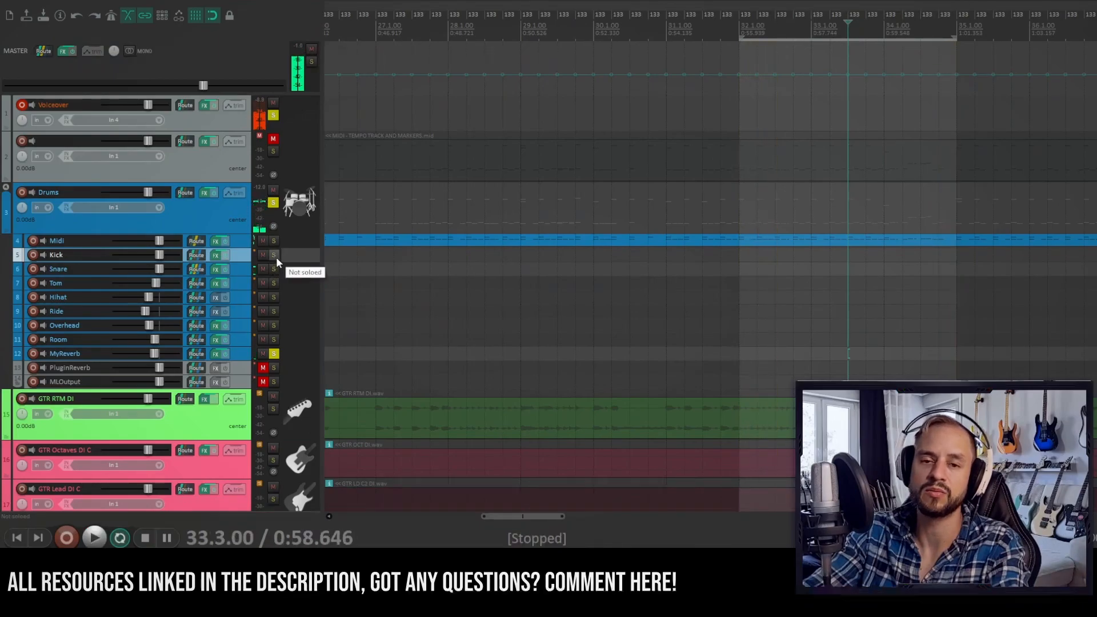
left_click(273, 269)
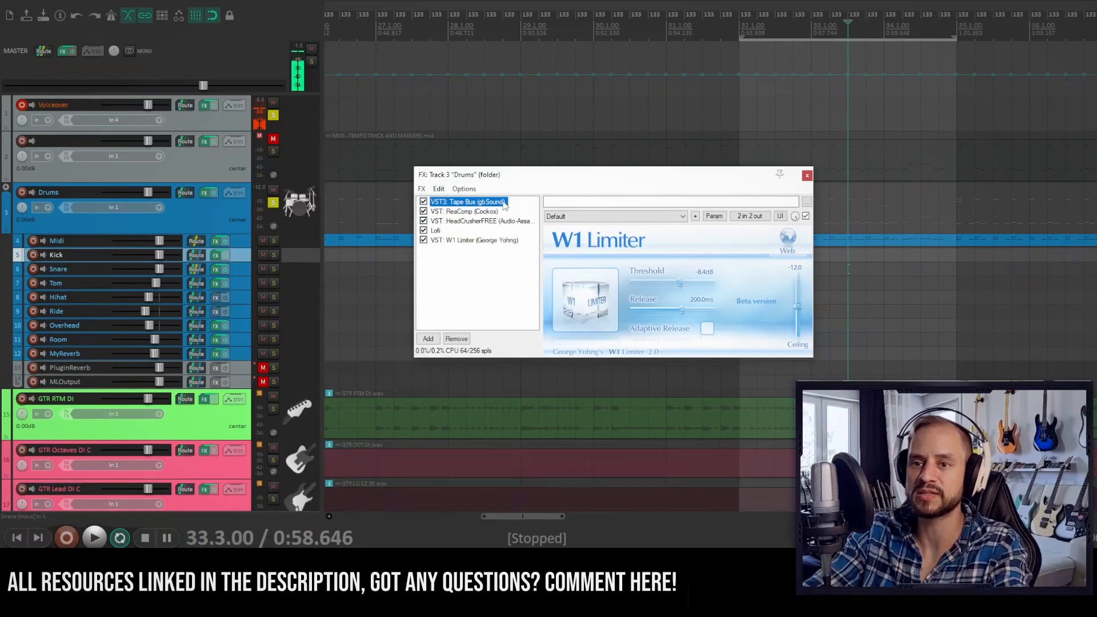
Look over the Drums bus Tape Bus, ReaComp NY Drum Buss and HeadCrusher plugins.
left_click(468, 201)
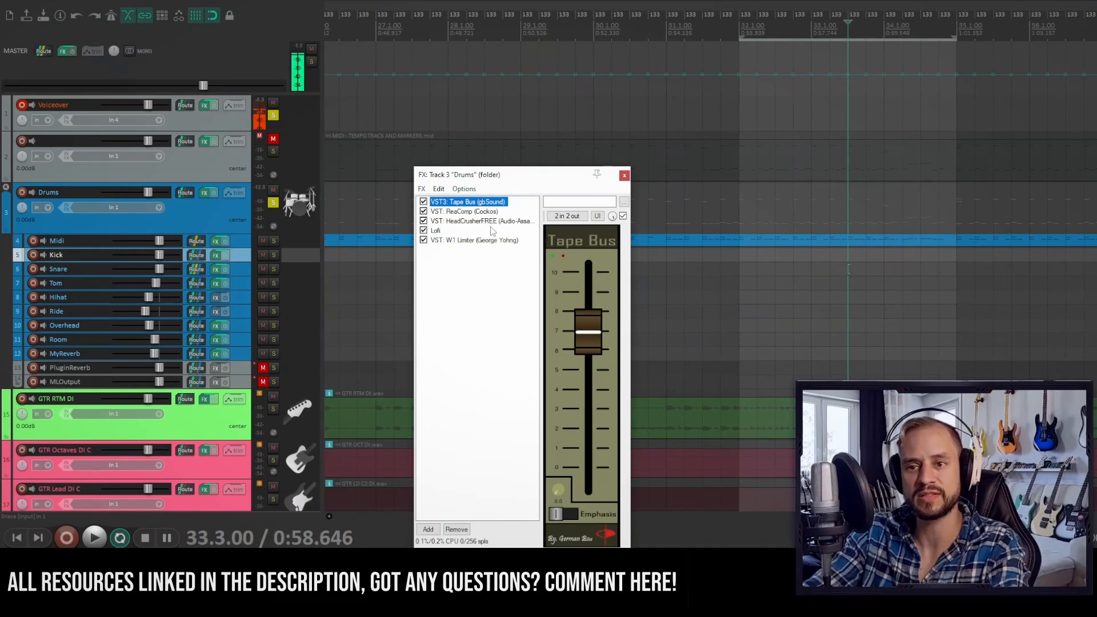
left_click(465, 212)
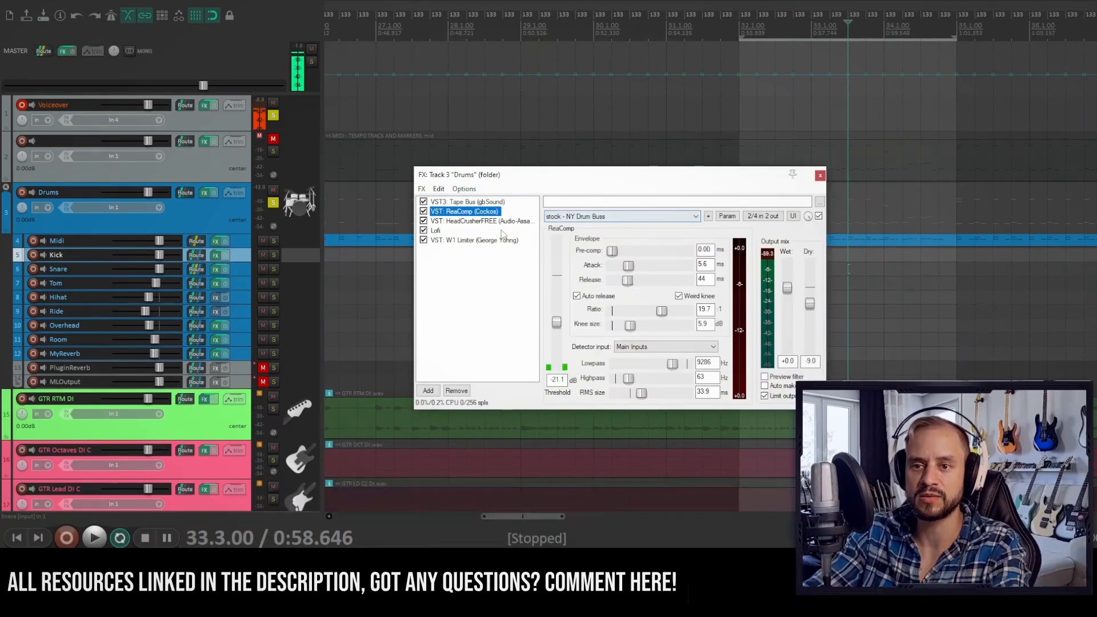
left_click(482, 220)
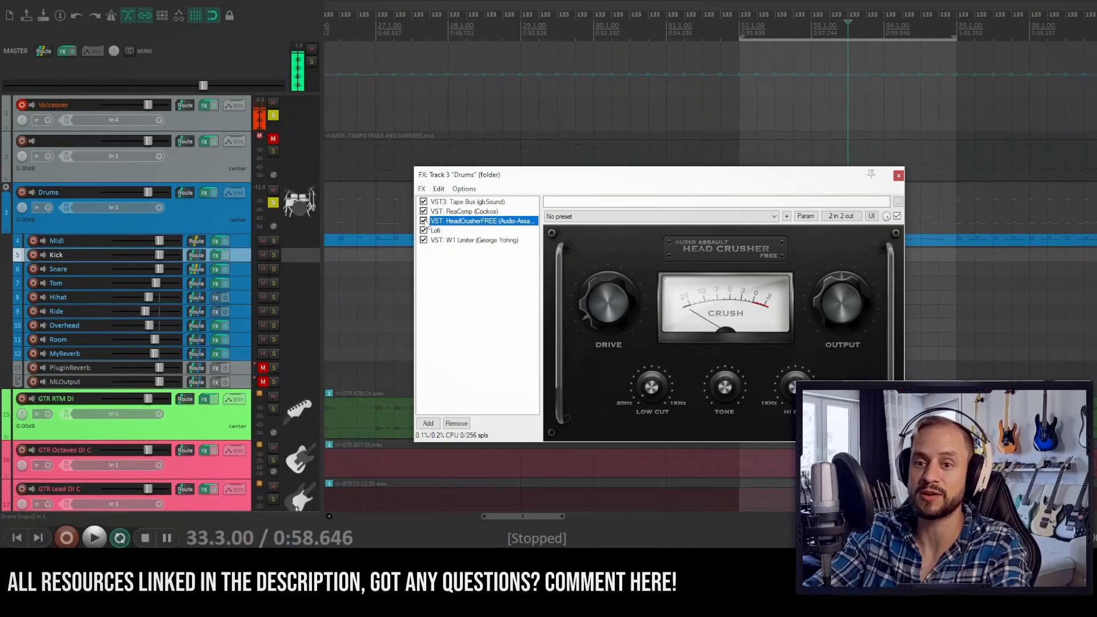
A/B the bus with HeadCrusher bypassed and active, keep it enabled, and close the chain.
left_click(422, 220)
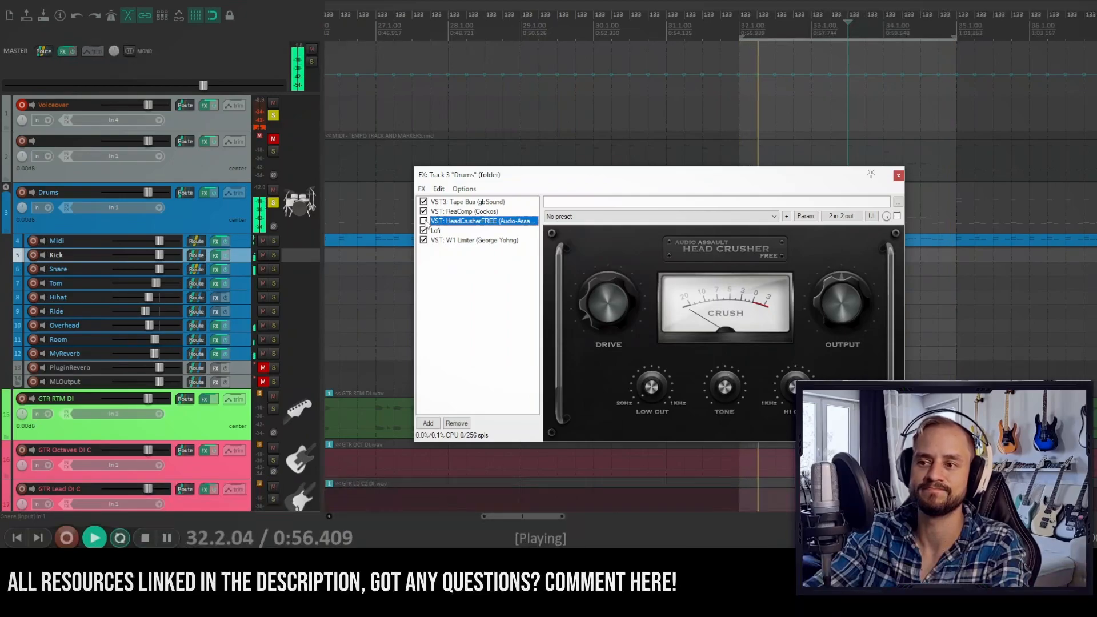
left_click(144, 538)
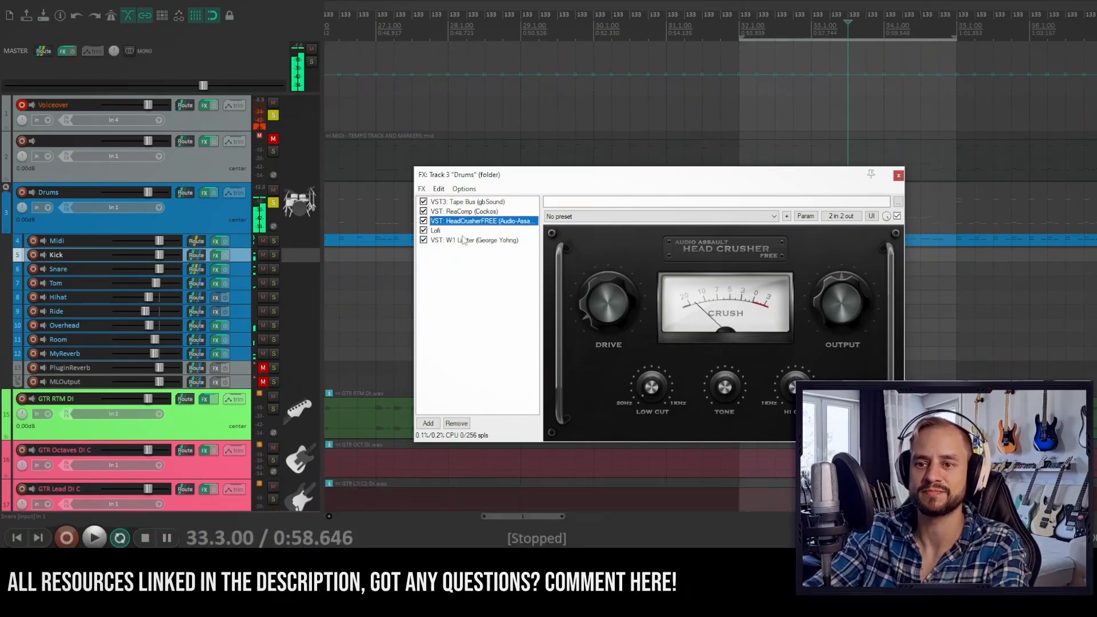
left_click(475, 240)
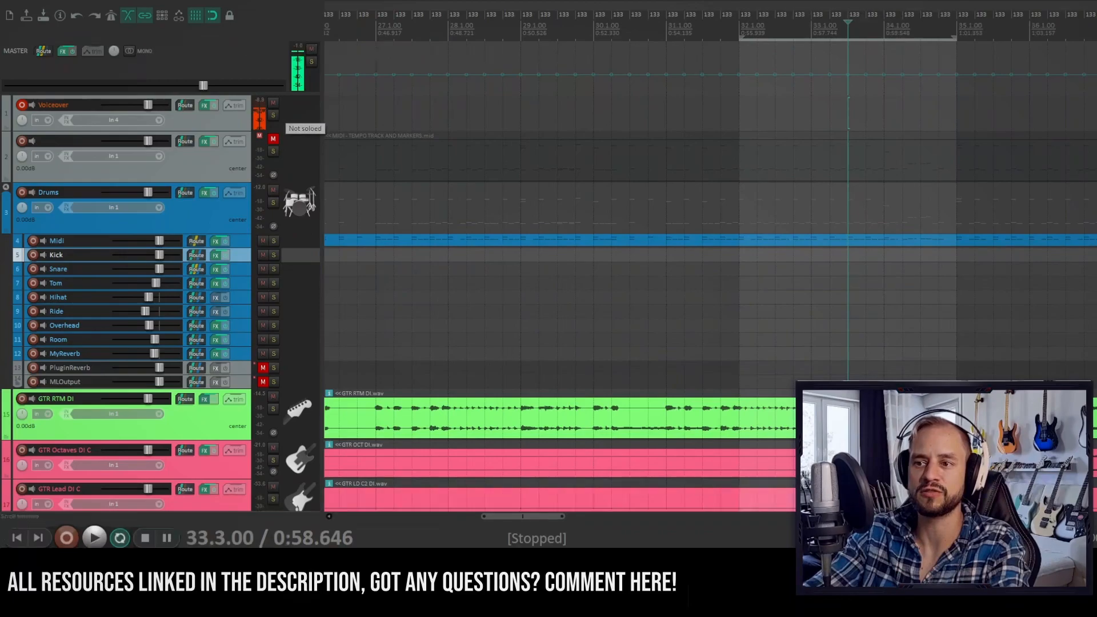
left_click(92, 537)
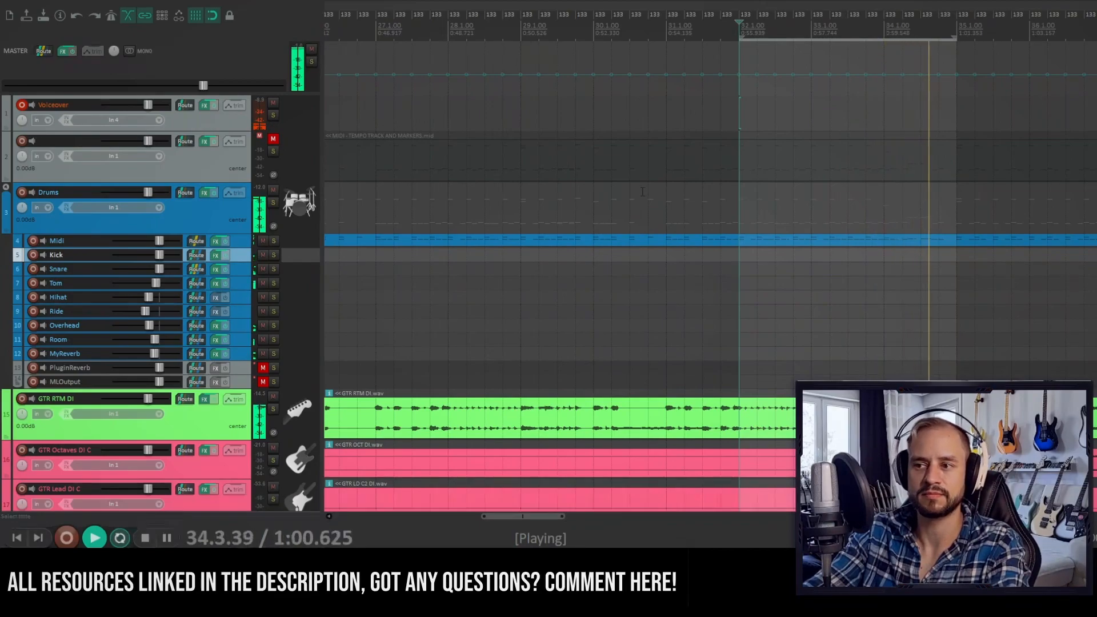
left_click(144, 537)
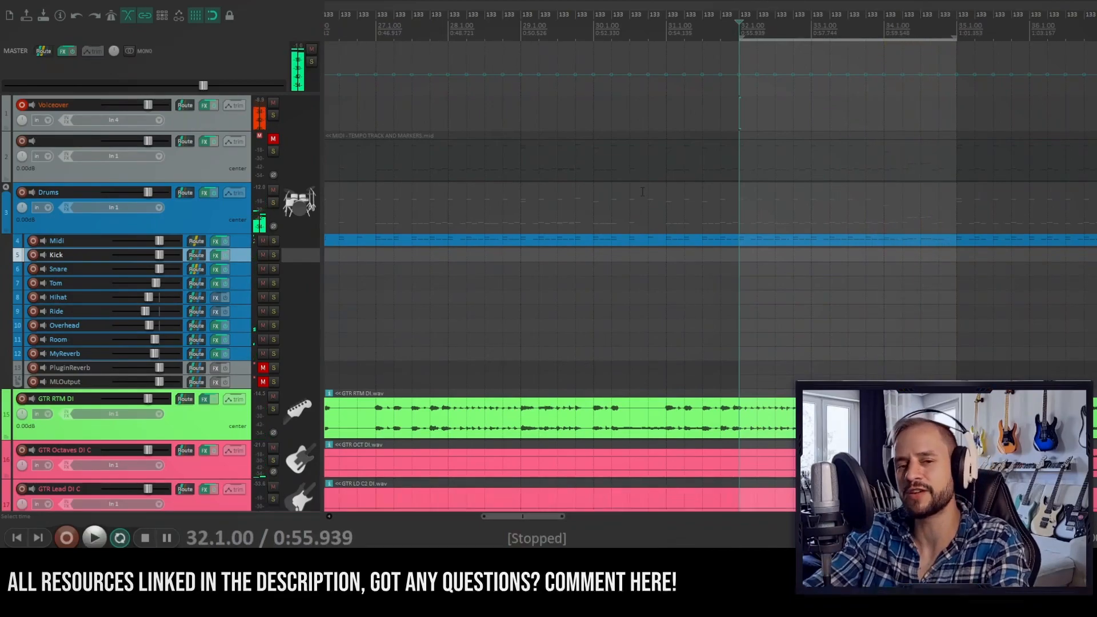